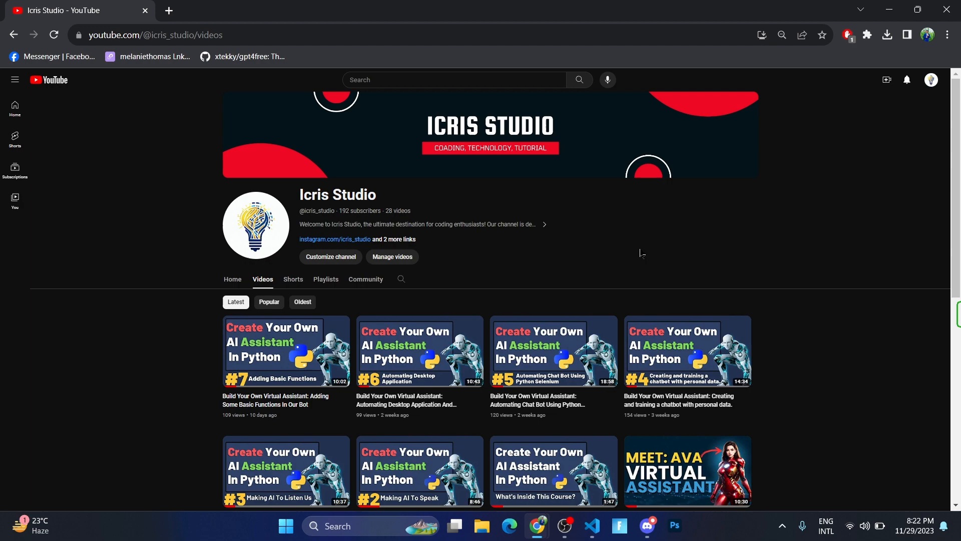
mouse_move(158, 204)
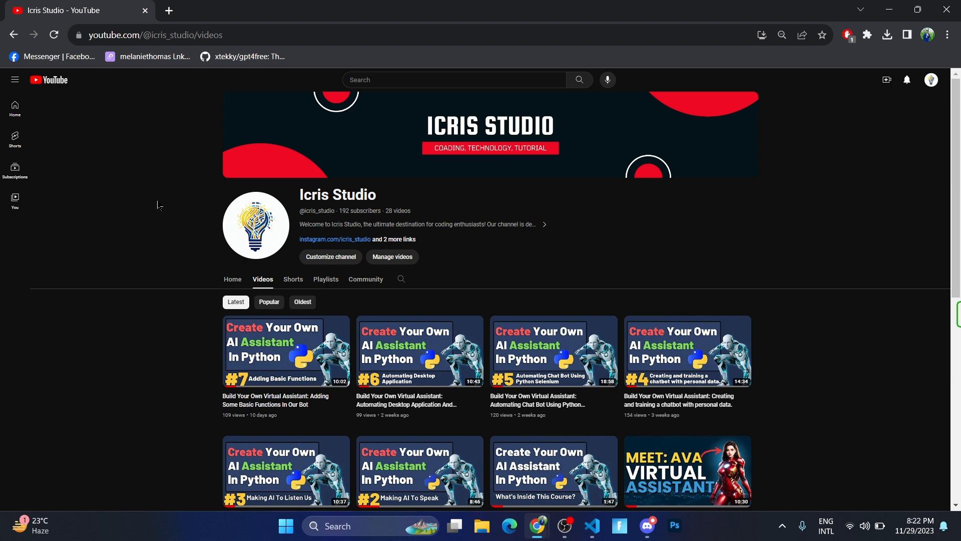
mouse_move(216, 251)
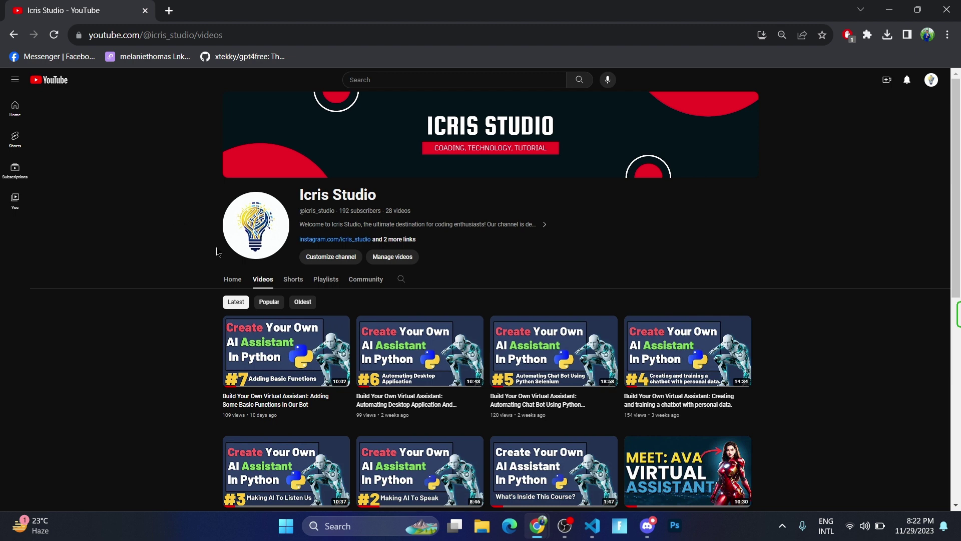
mouse_move(186, 249)
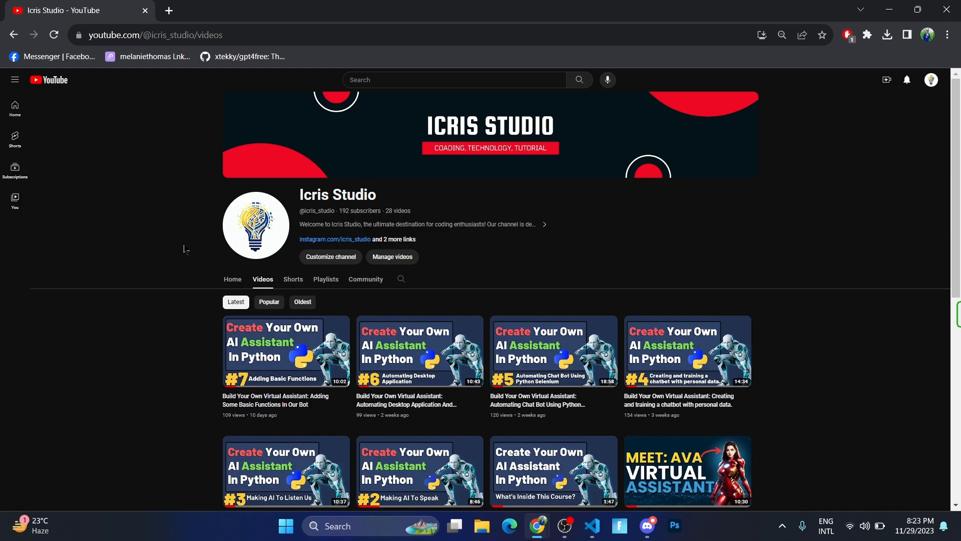
Create a new gpt4.py file in the AI Tutorial project in VS Code.
left_click(590, 530)
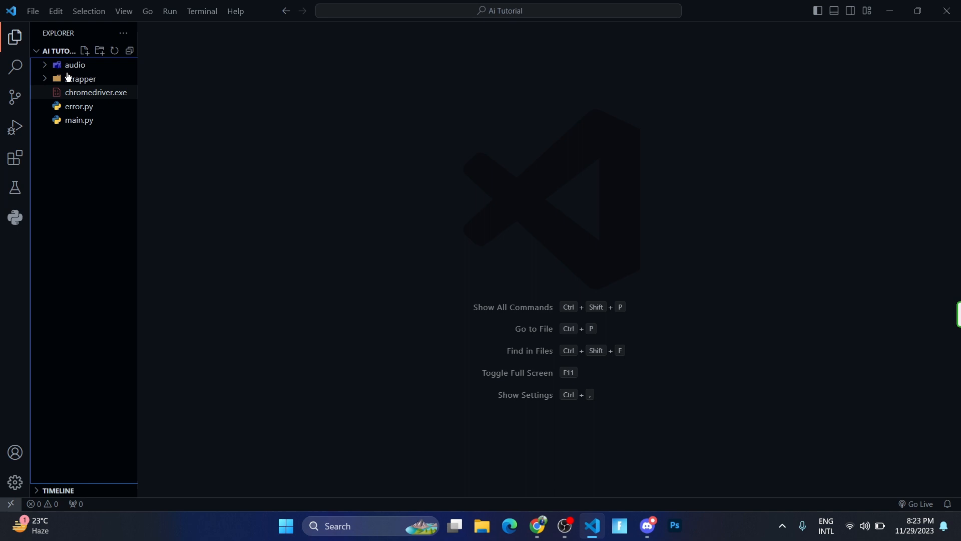
left_click(85, 51)
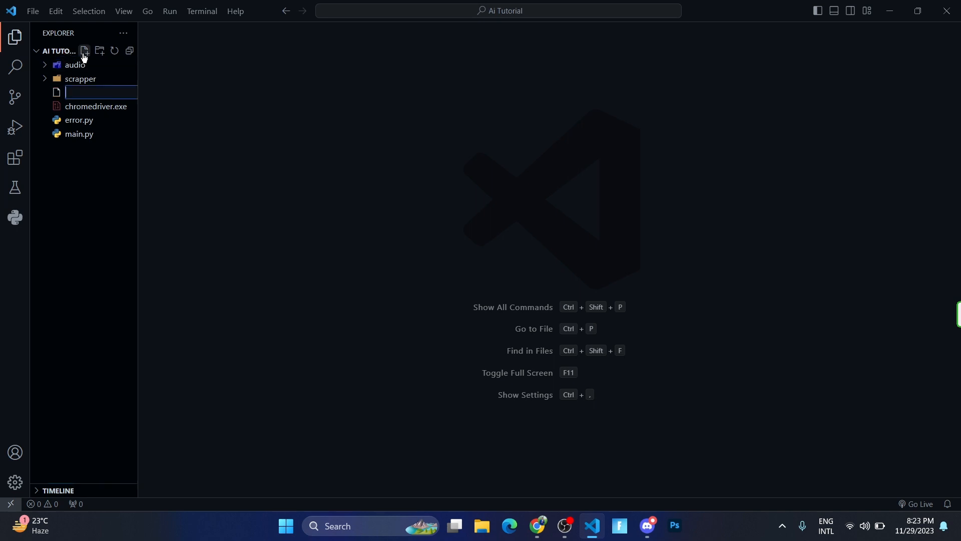
type("gpt4.")
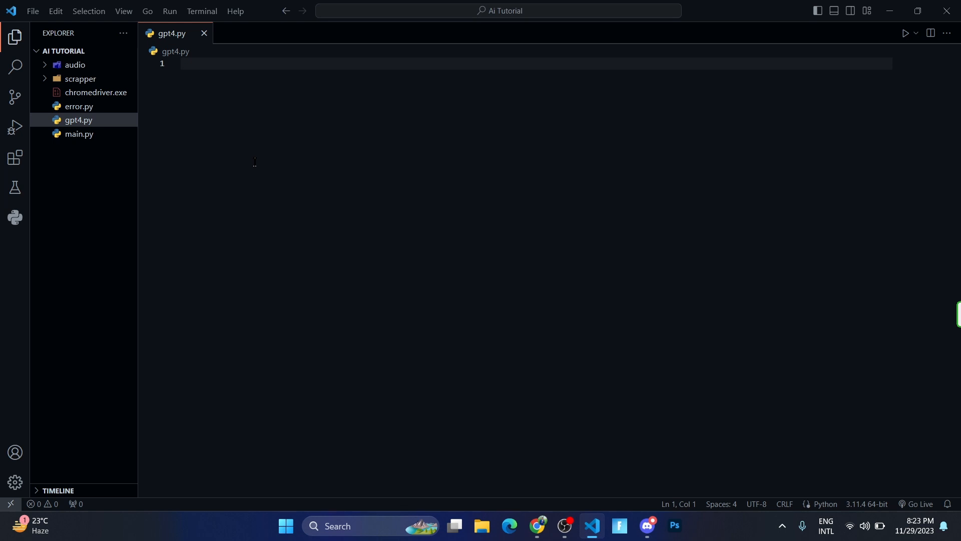
mouse_move(473, 430)
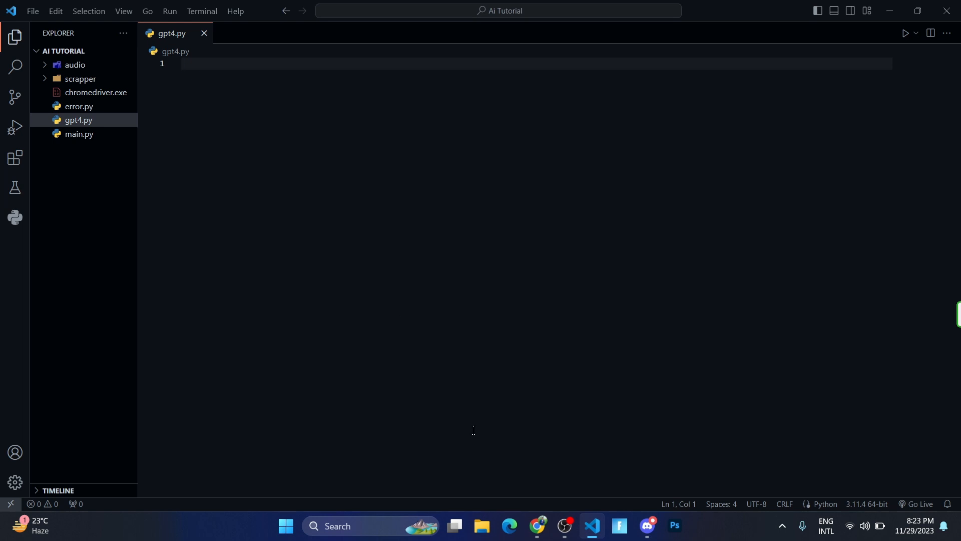
Open the xtekky/gpt4free GitHub repository from Chrome's bookmarks bar.
left_click(537, 525)
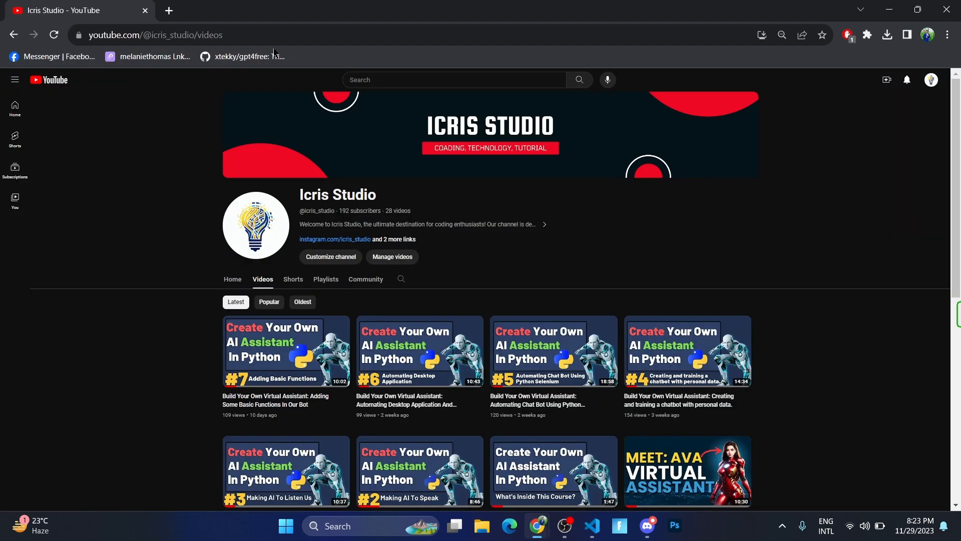
left_click(249, 56)
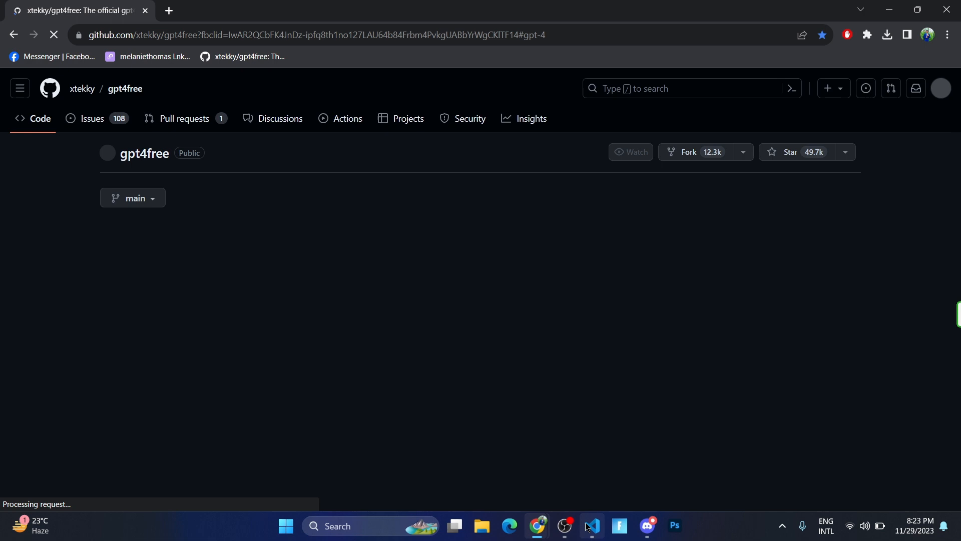
mouse_move(590, 525)
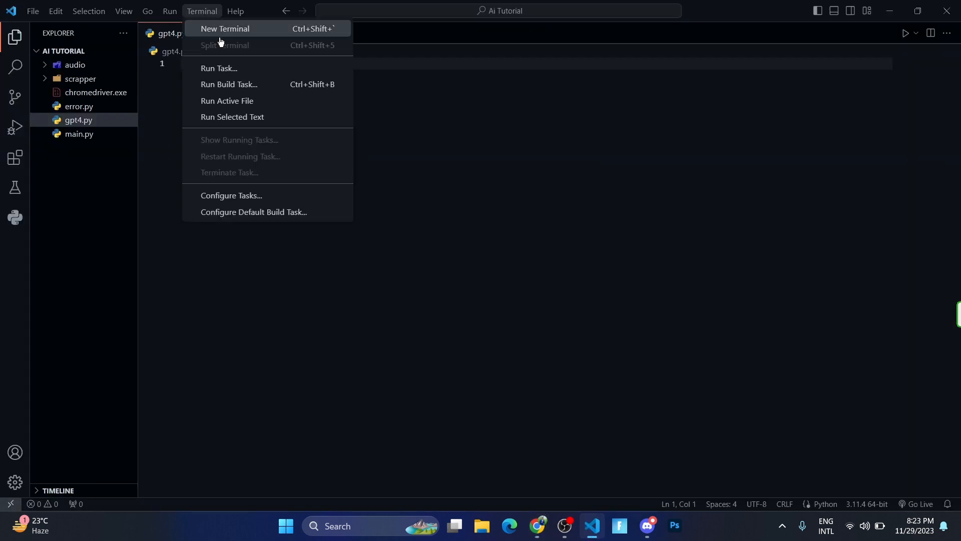
Run pip install g4f in a new VS Code terminal.
left_click(224, 28)
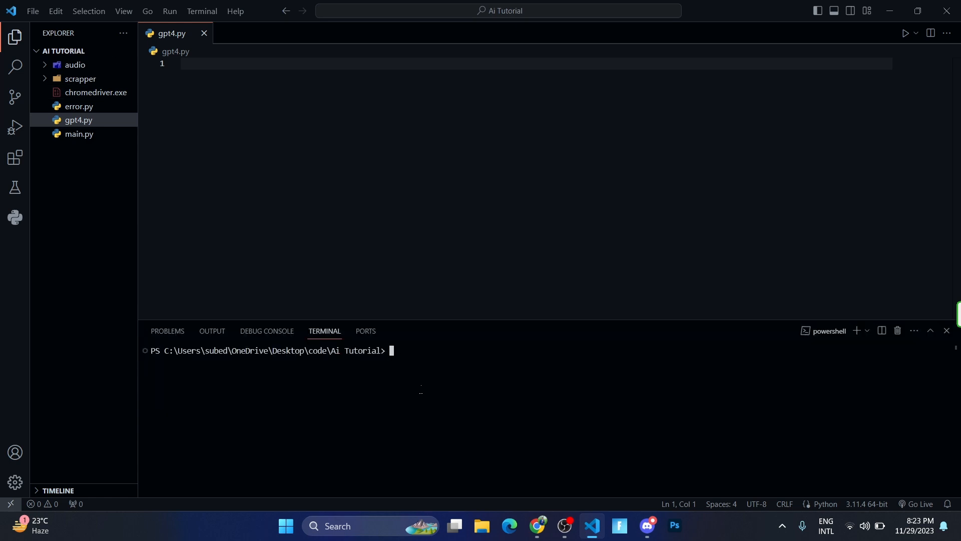
type("pip install")
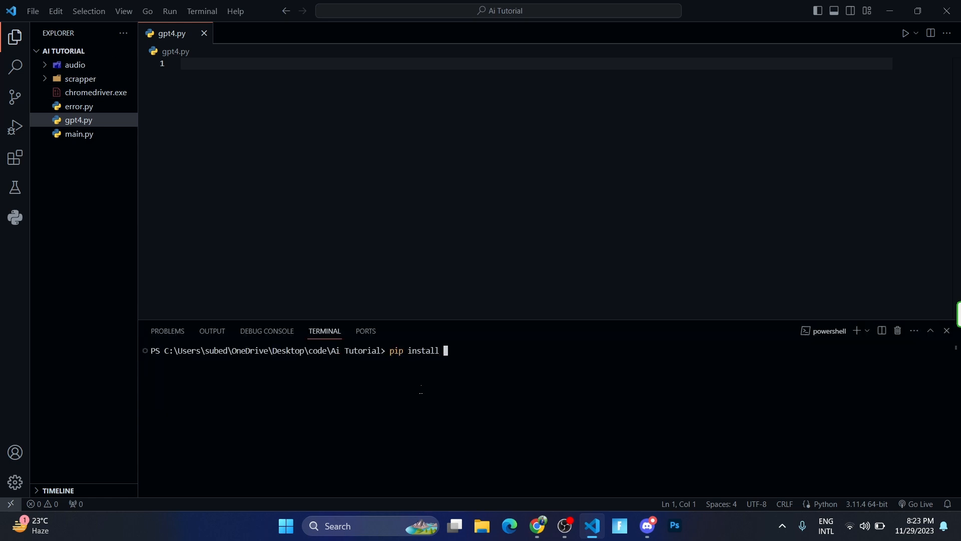
type("g4f")
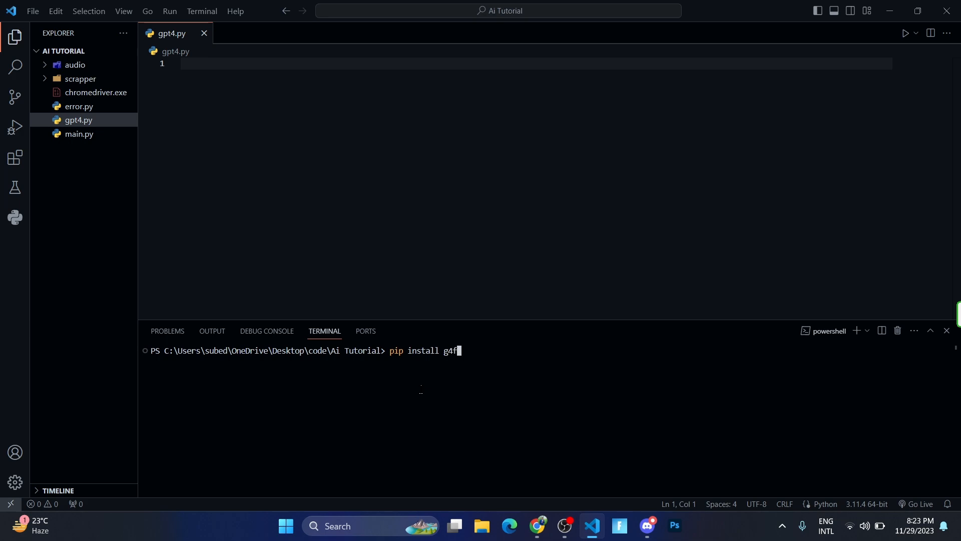
key("Return")
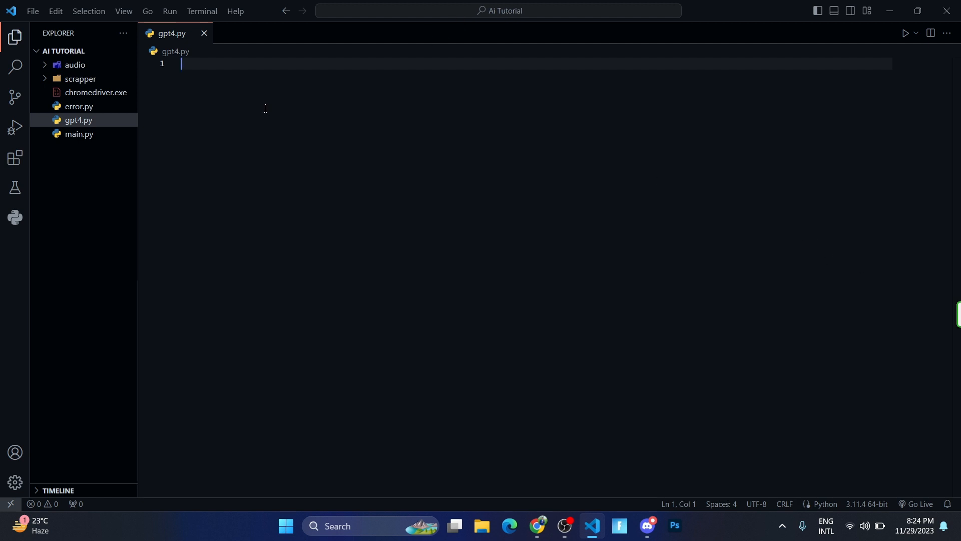
Write import g4f and def GPT(message) with a try block and except: pass.
type("import g4f")
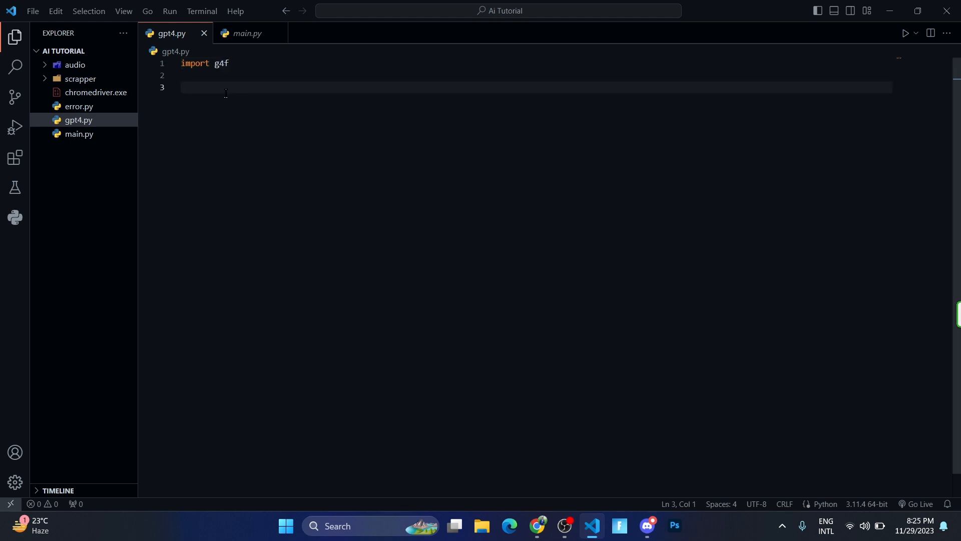
type("def")
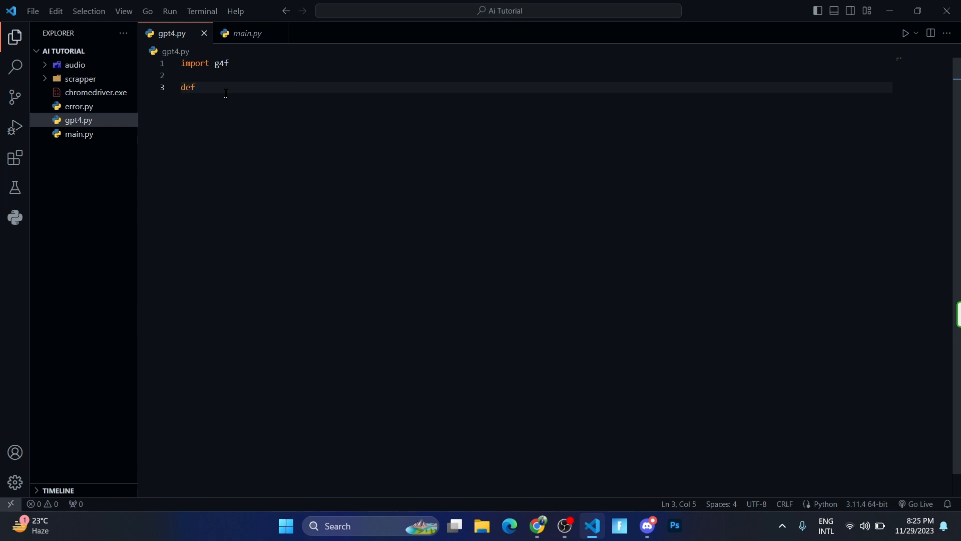
type("GPT()")
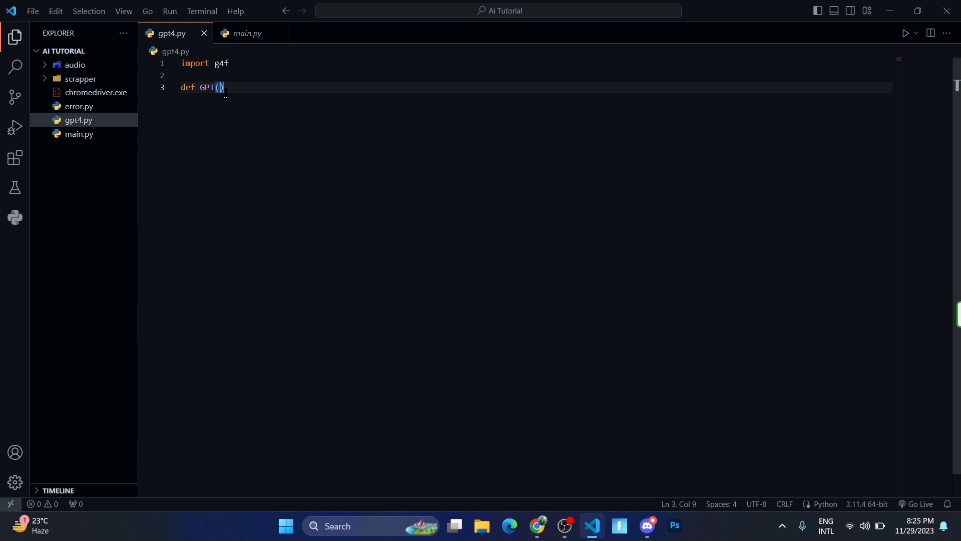
type("me")
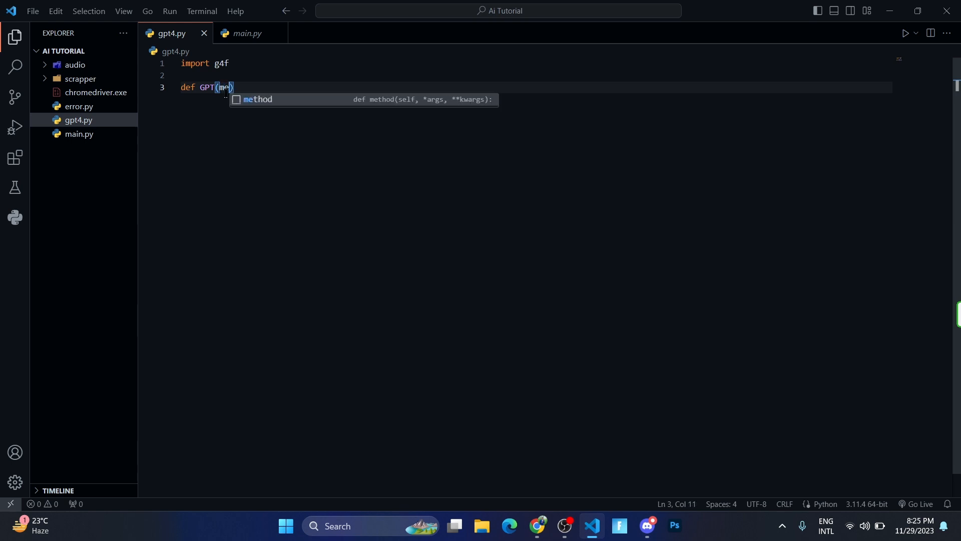
type("ssage")
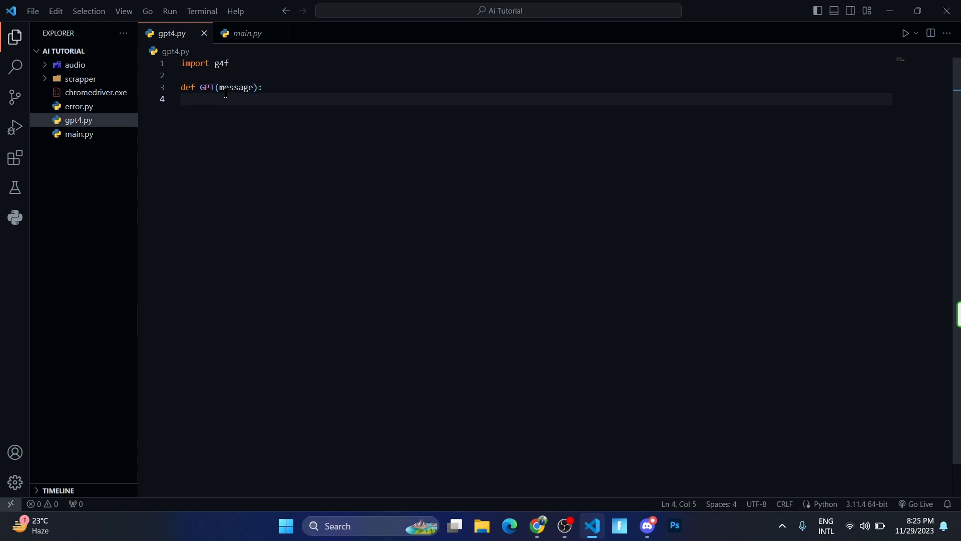
mouse_move(446, 161)
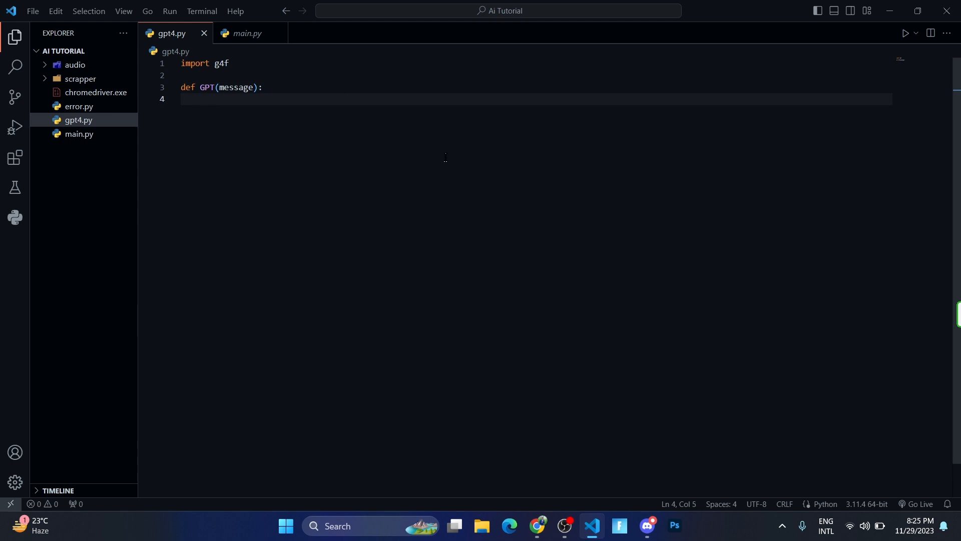
type("try:")
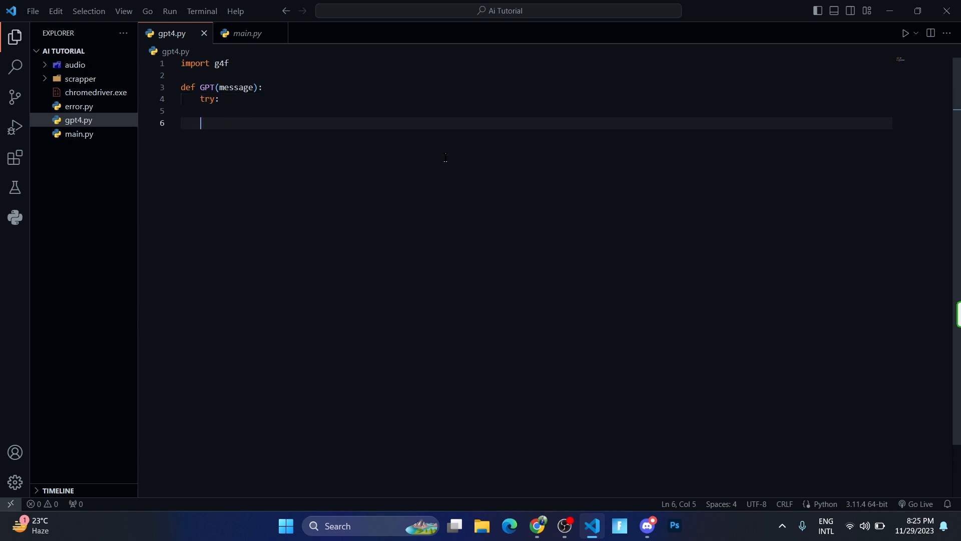
type("except:")
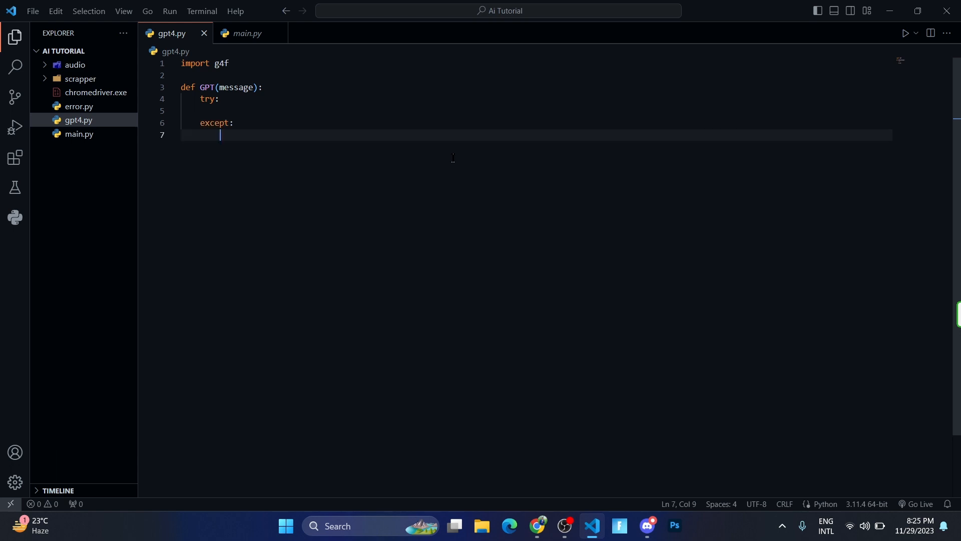
type("pass")
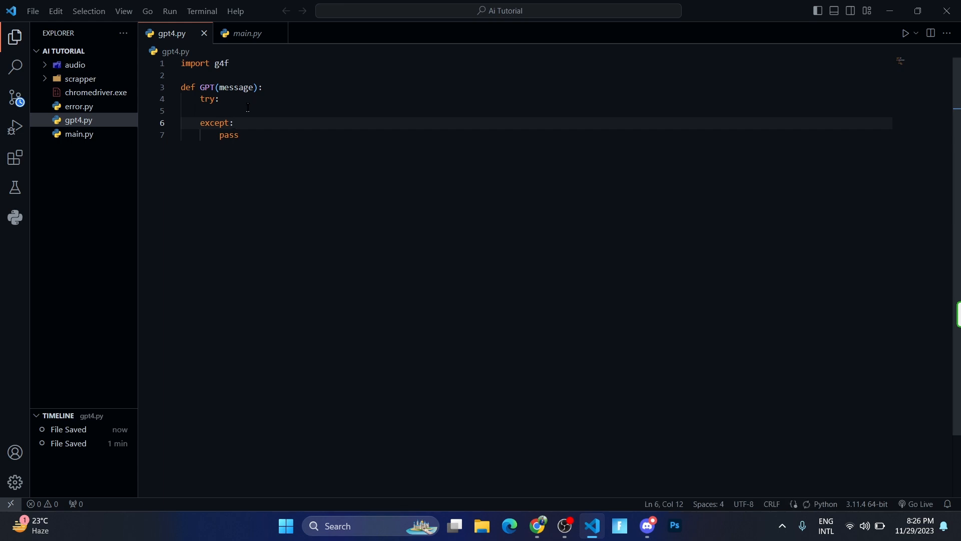
Start the try block with response = g4f.ChatCompletion.create(.
type("response =")
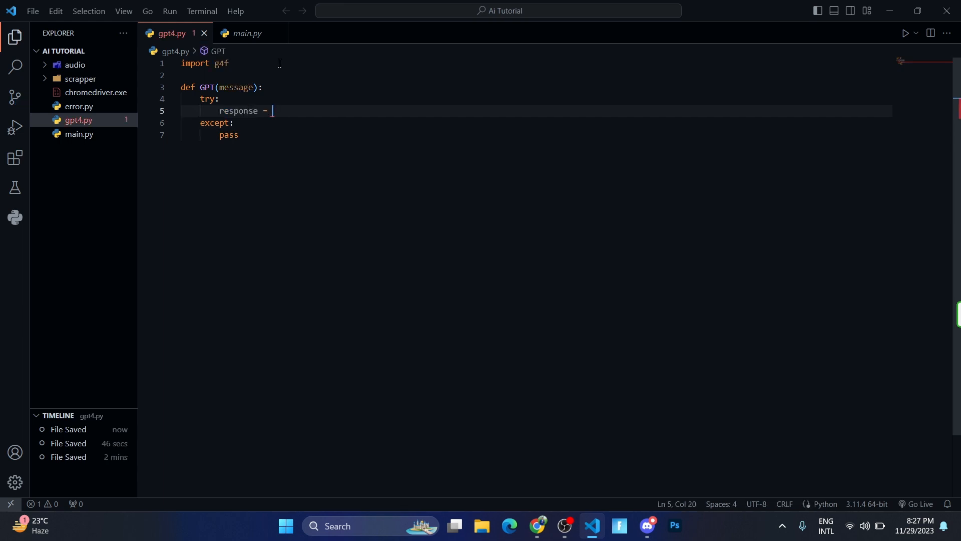
type("g4f.ChatCompletion")
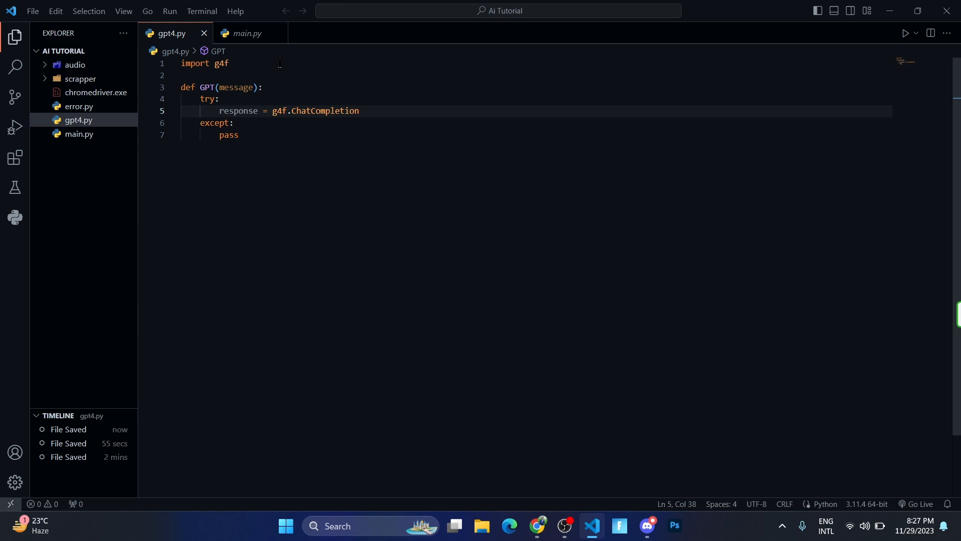
type(".create")
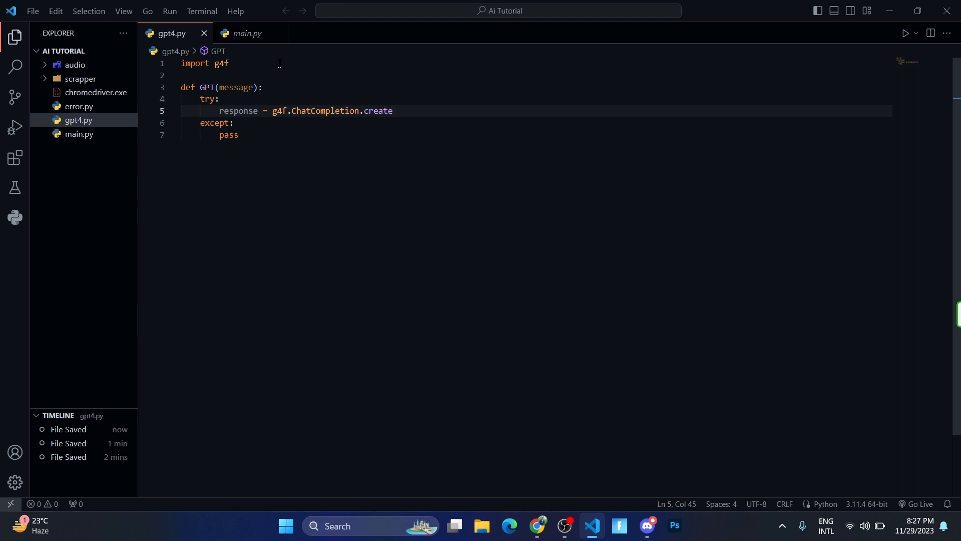
type("{")
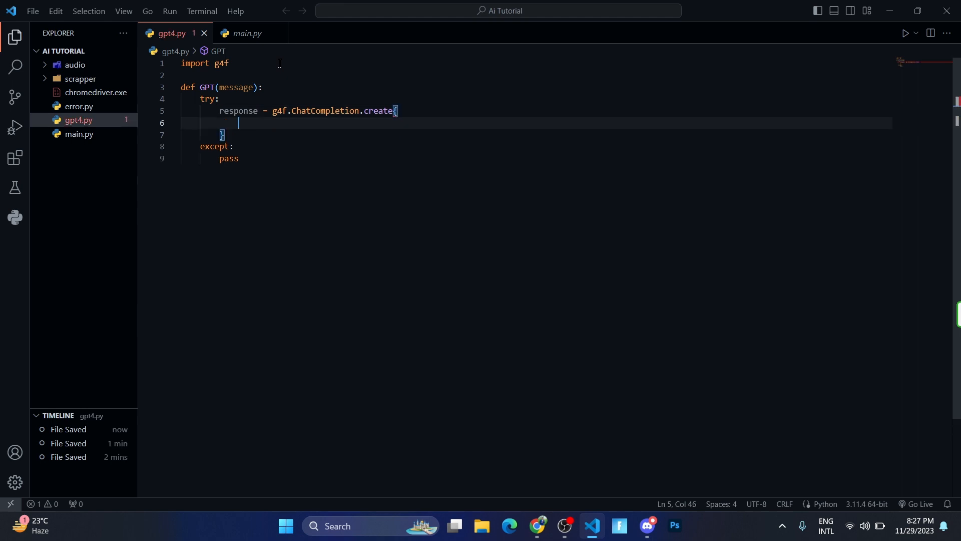
left_click(237, 123)
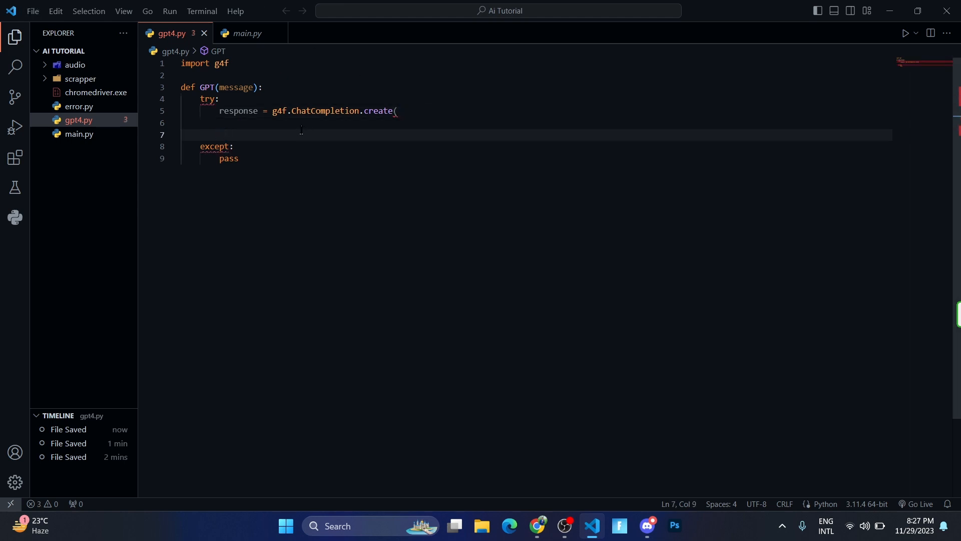
left_click(397, 111)
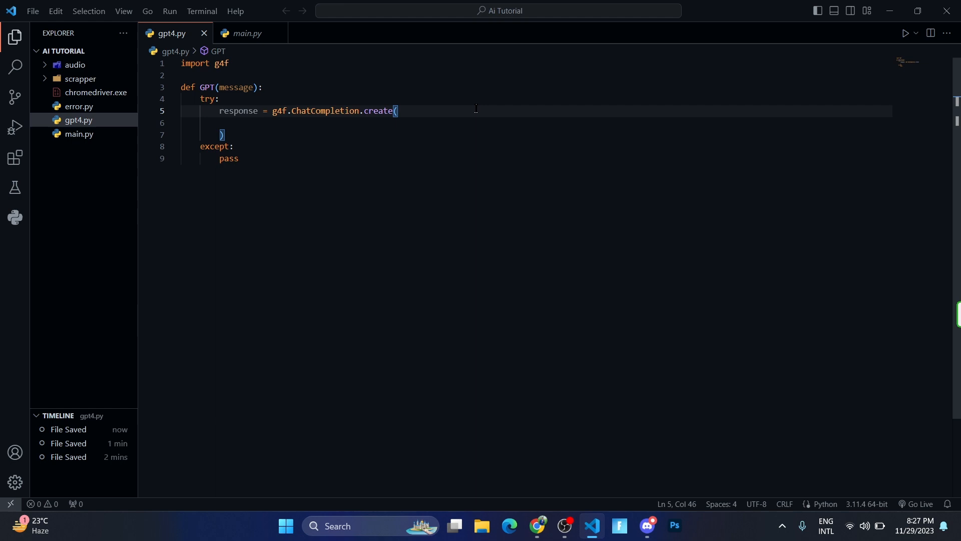
Pass model="gpt-4-32k-0613" and provider=g4f.Provider.GPTalk to the create call.
type("model=\"\"")
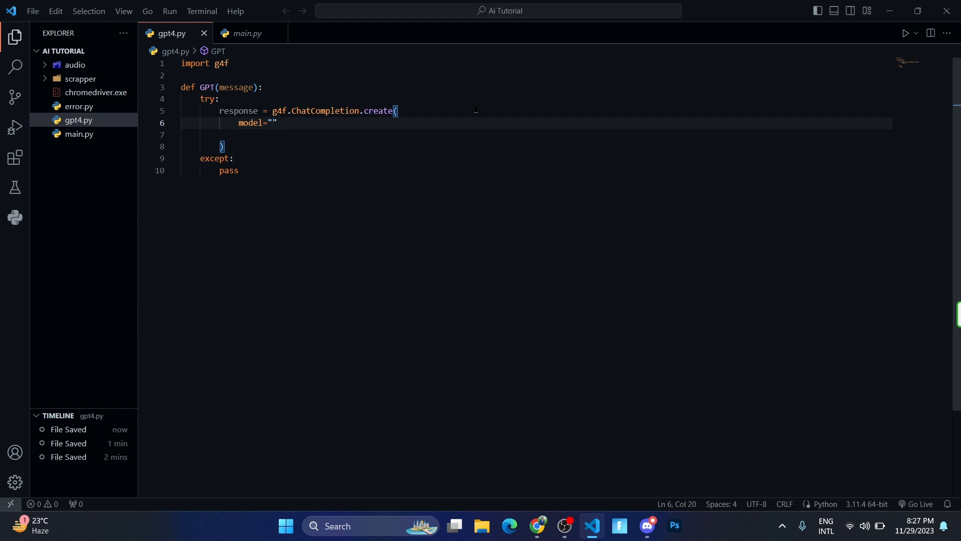
type("gpt")
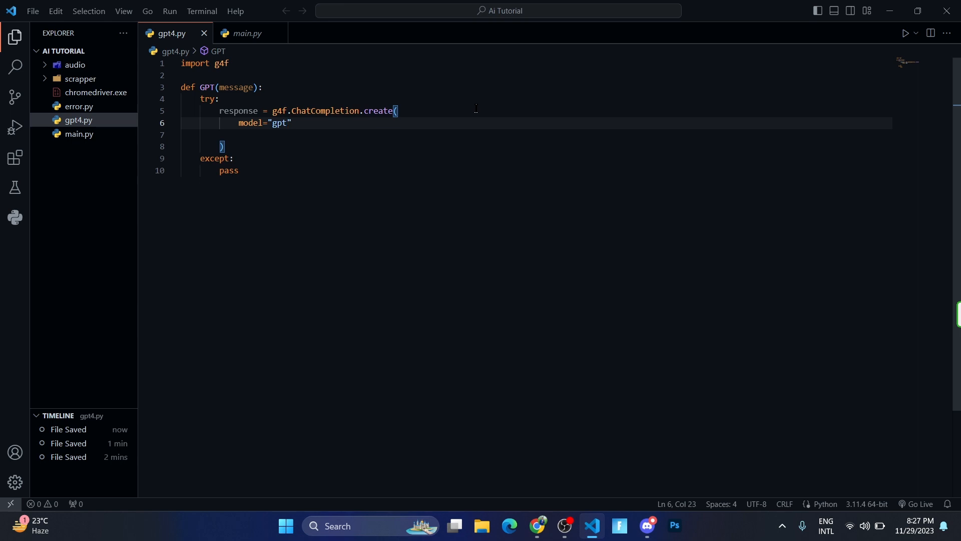
type("-4-")
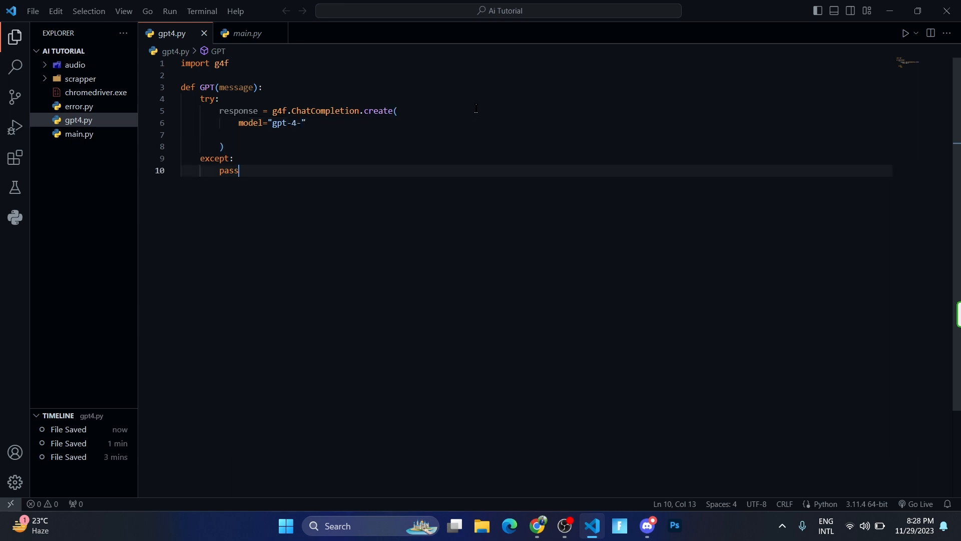
type(".")
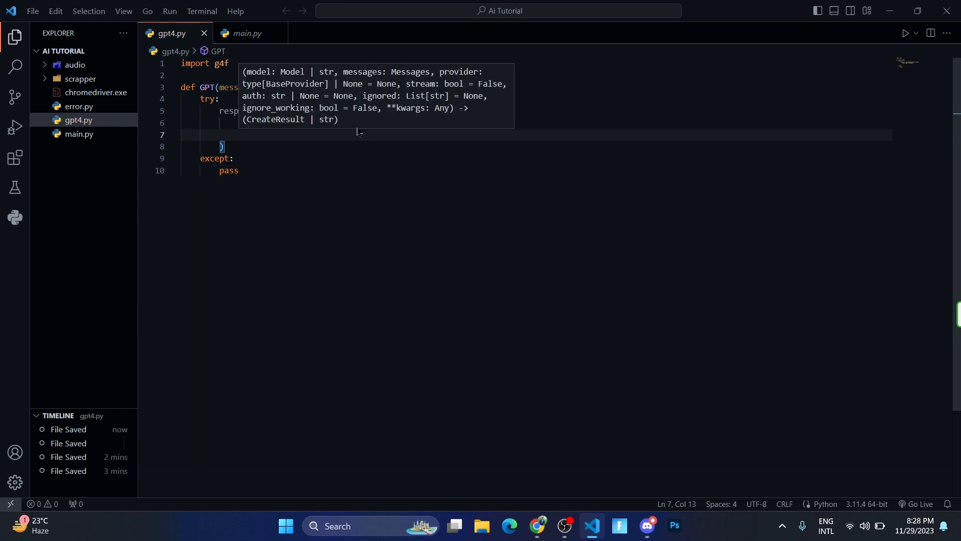
type("provider=")
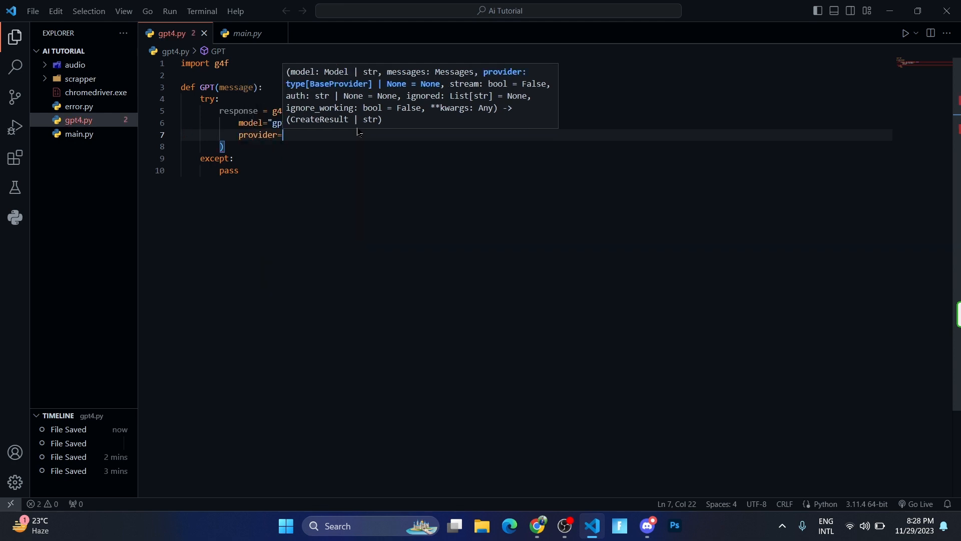
type("g")
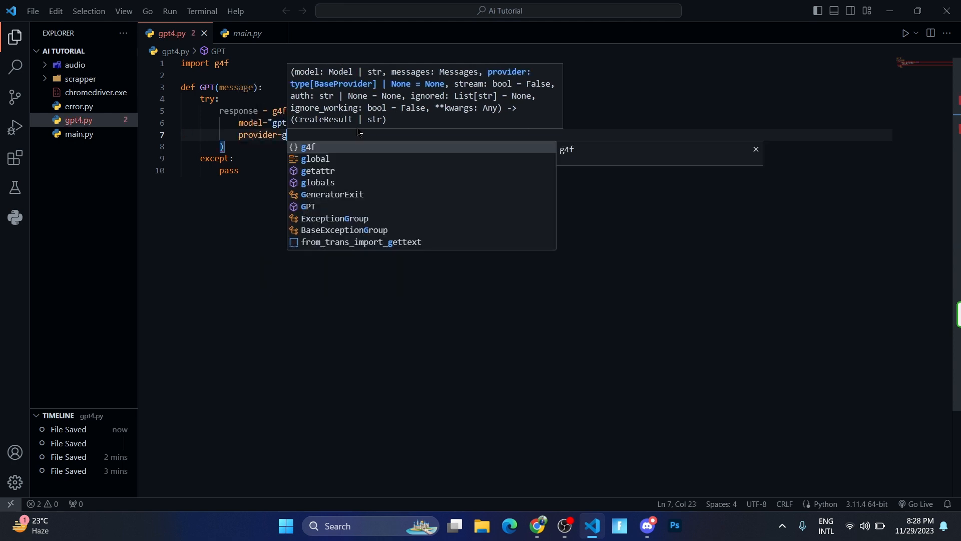
type("4f.")
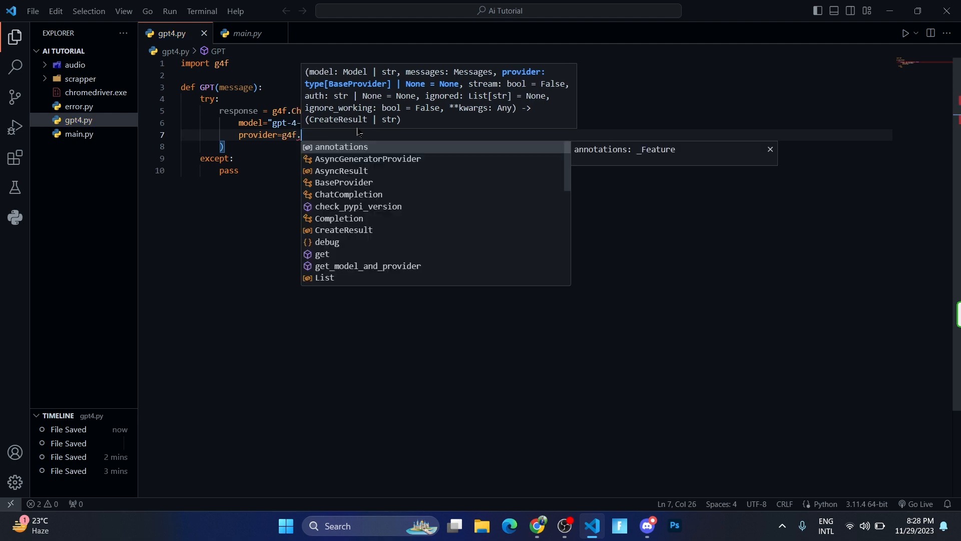
type("Provider.")
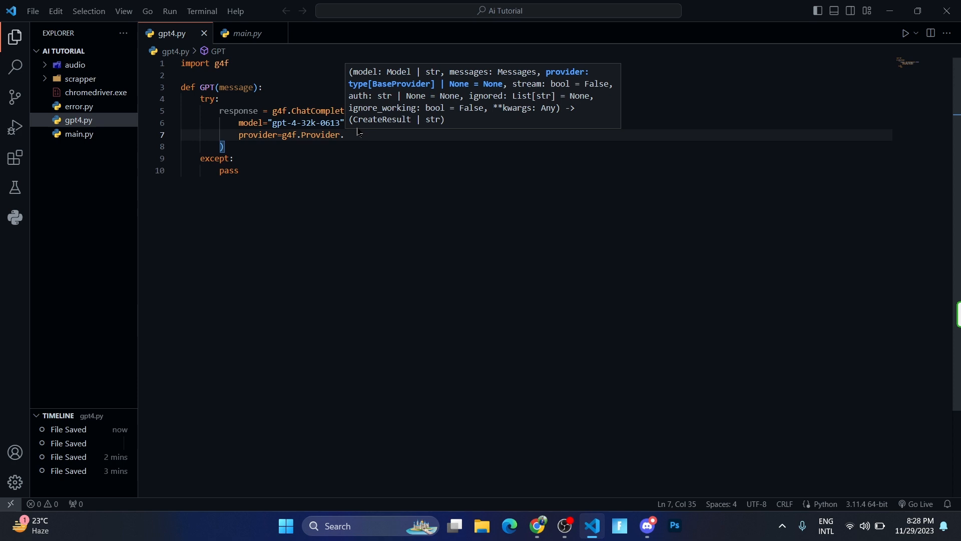
type("GPTalk")
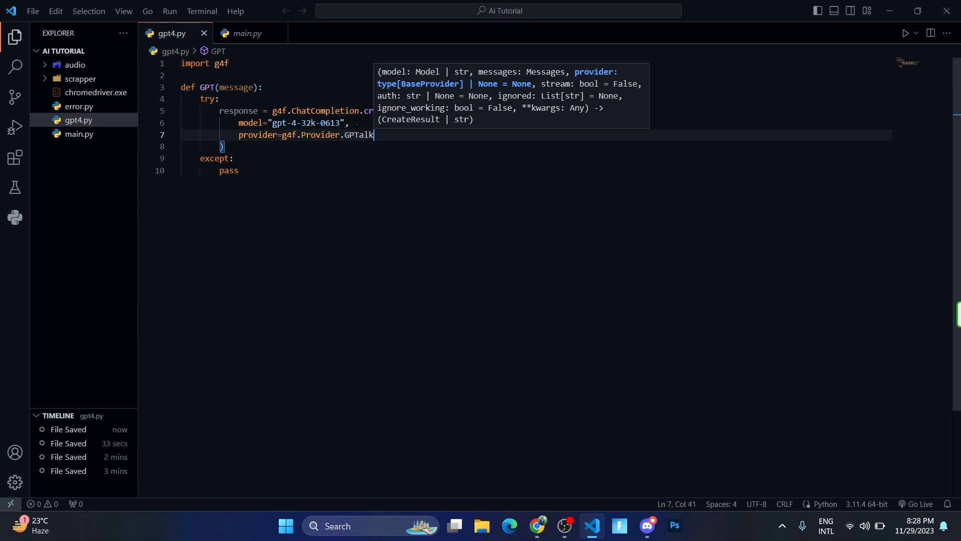
key("enter")
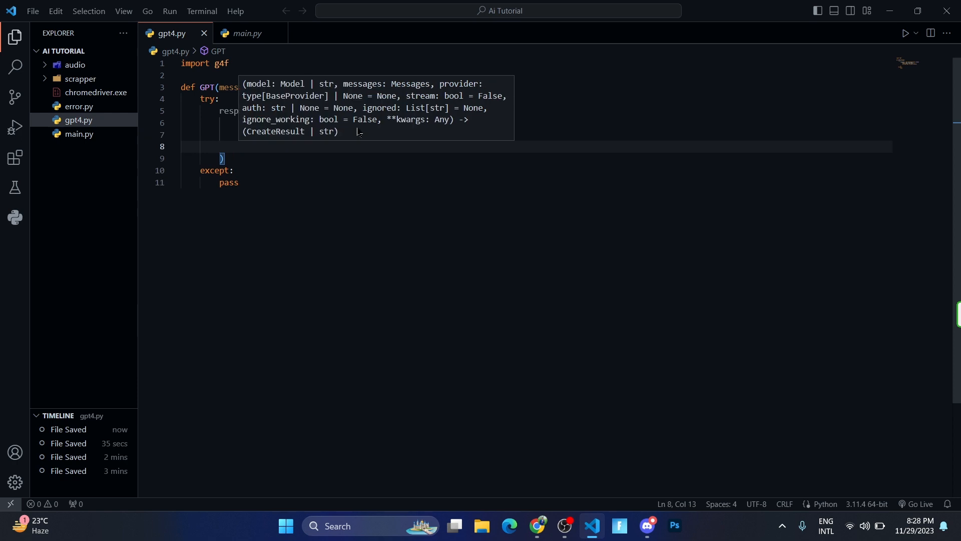
type("me")
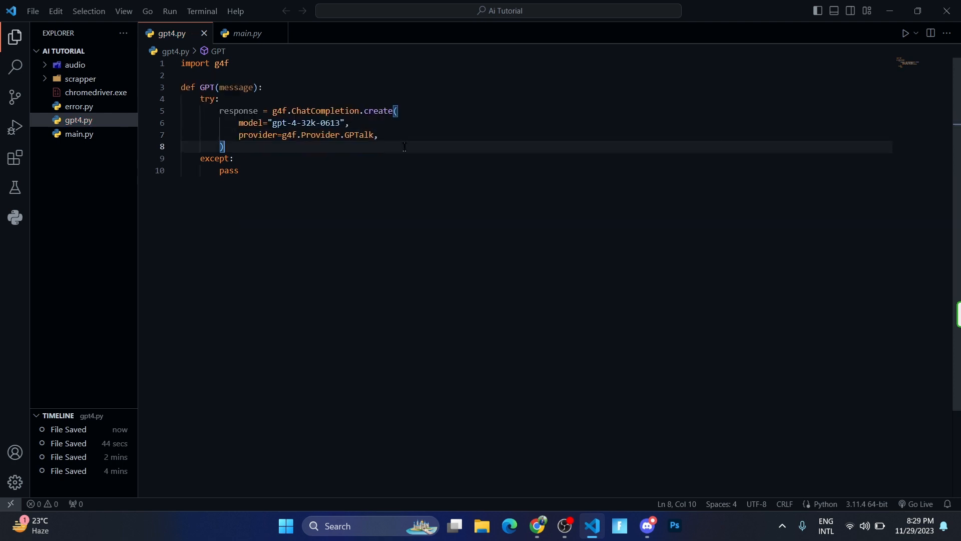
left_click(377, 134)
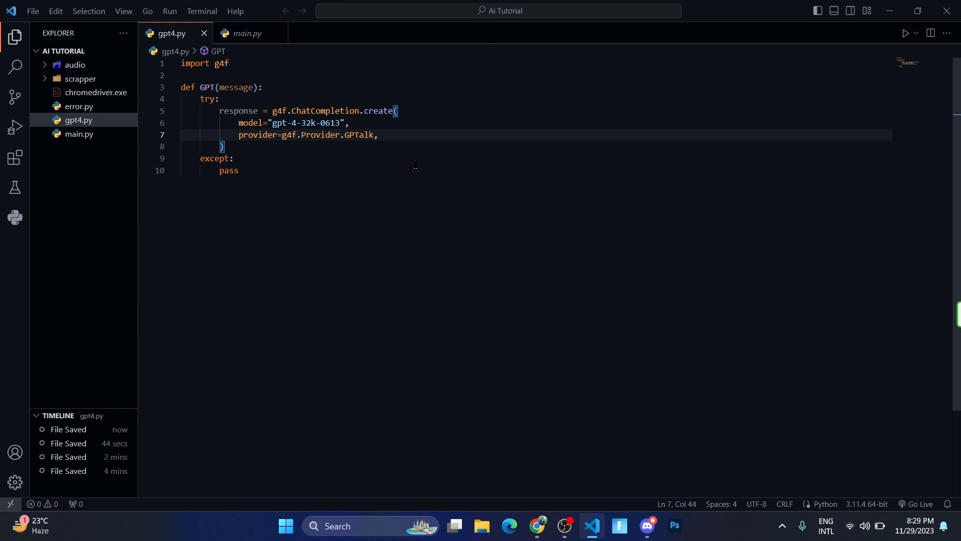
Add messages=[{"role": "user", "content": message}] and stream=True to the create call.
type("messages=")
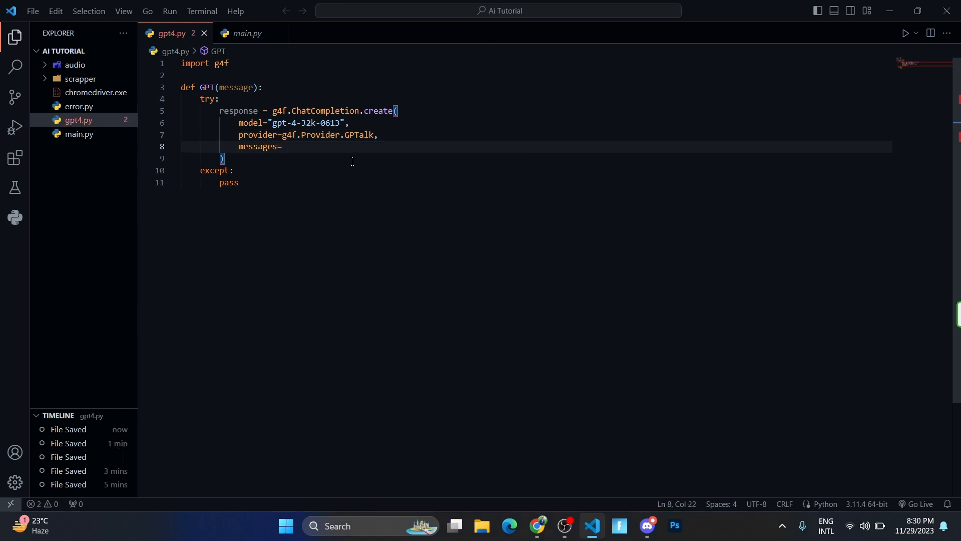
type("[]")
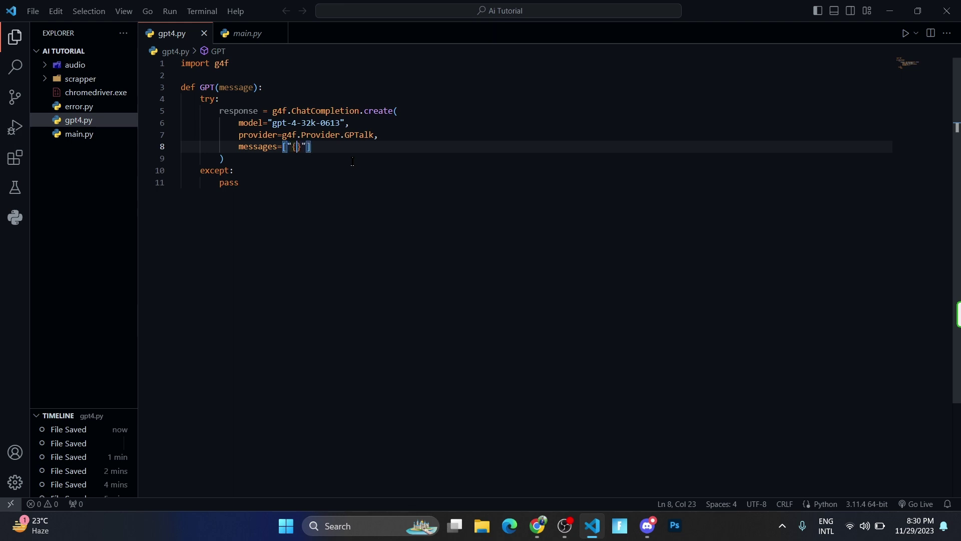
type("{\"role\" : \"user\", \"content\" : message}")
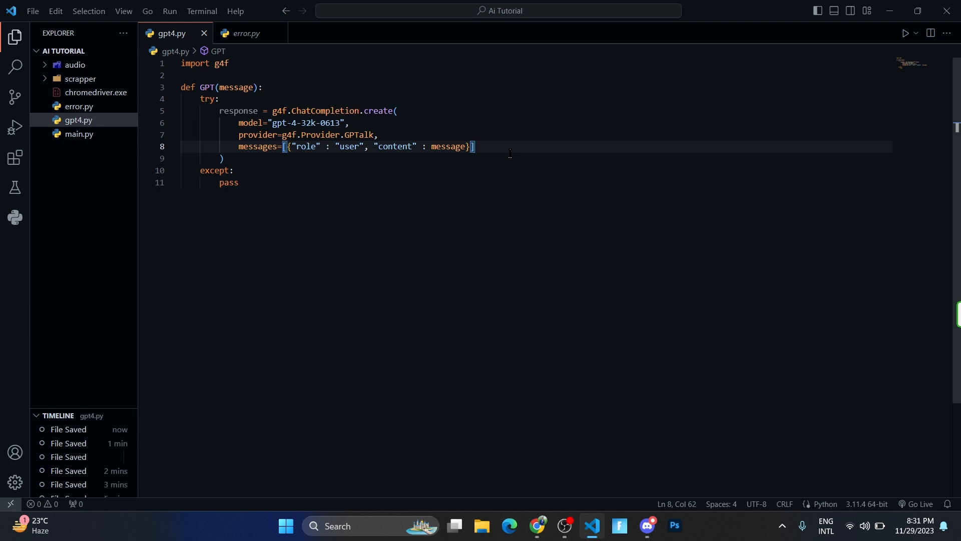
key("enter")
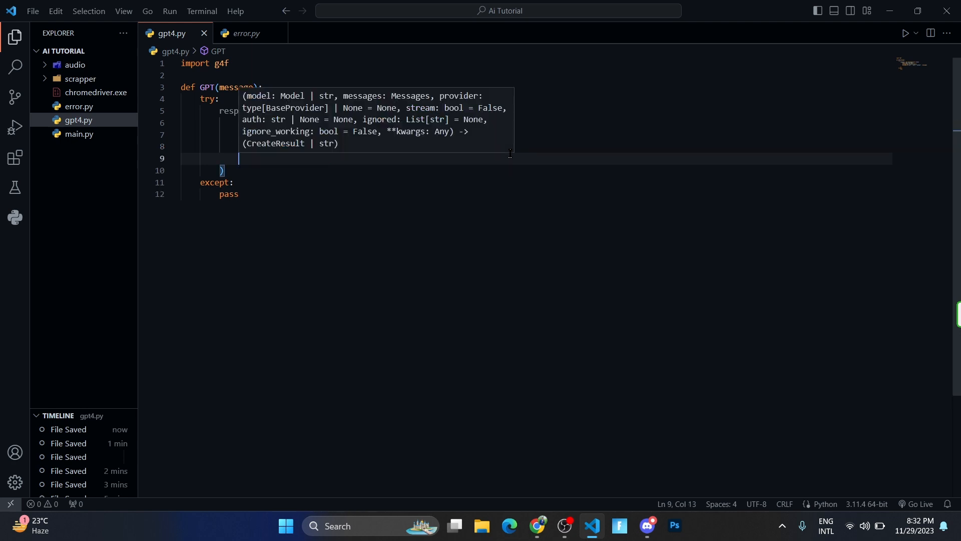
type("S")
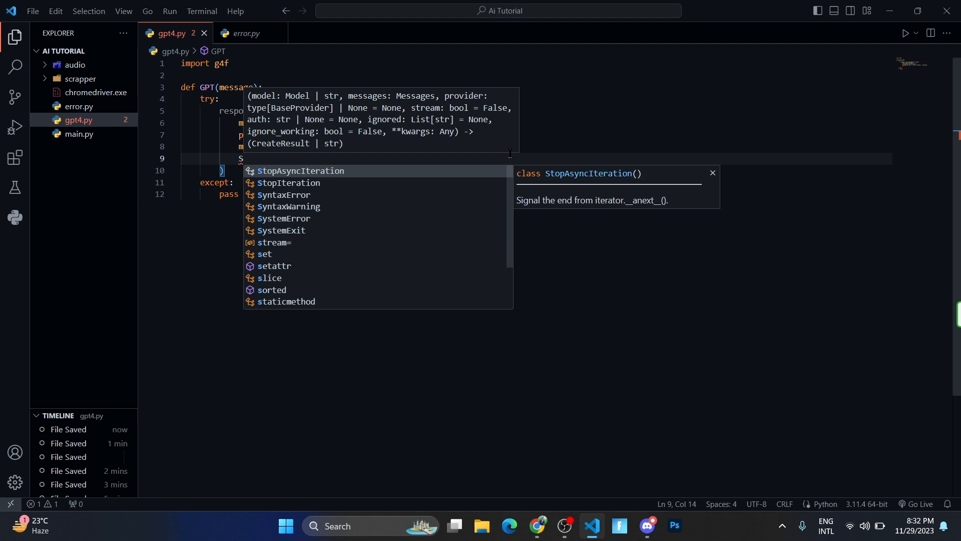
type("tream=")
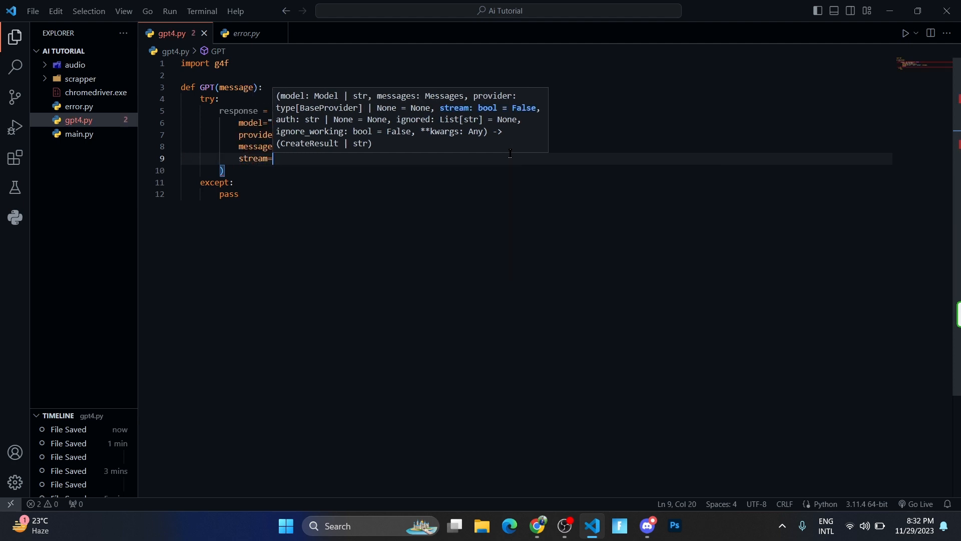
type("True")
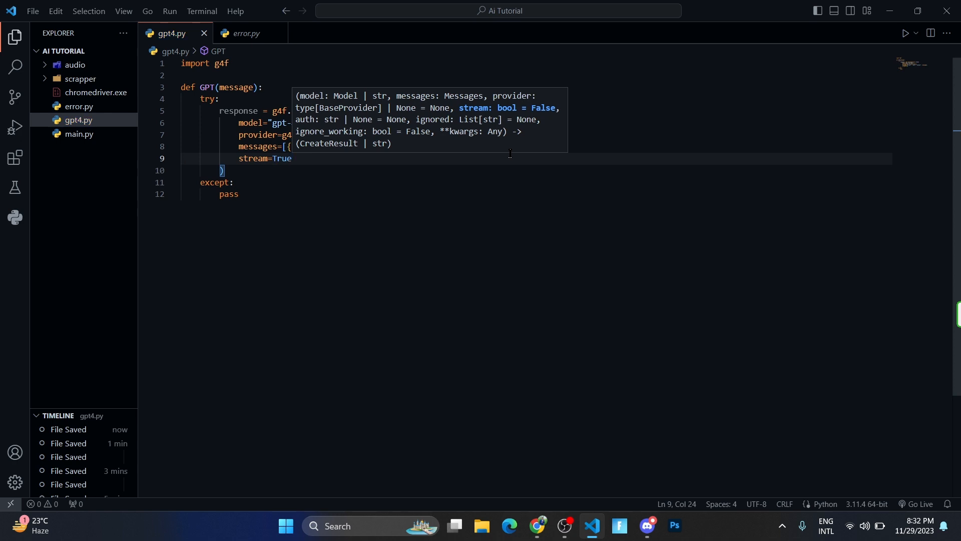
mouse_move(467, 181)
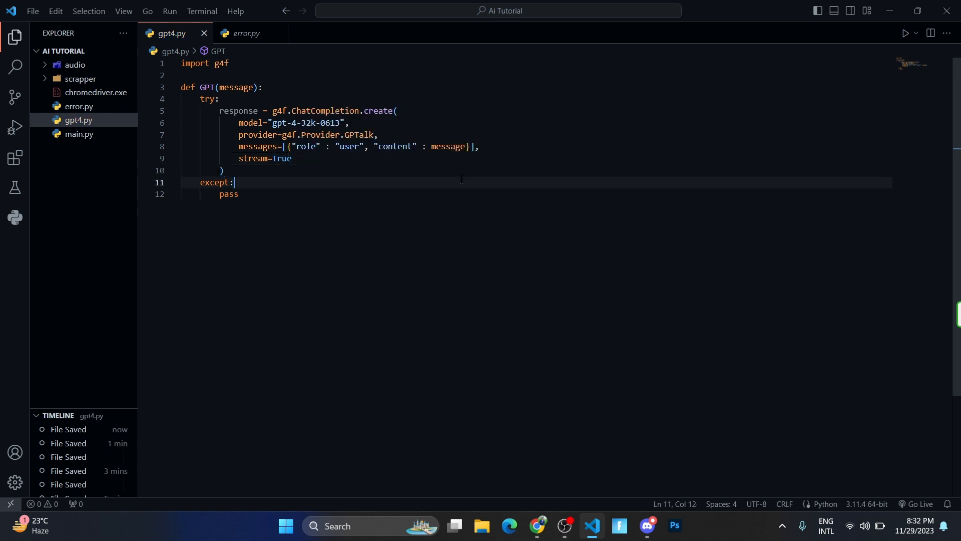
Add ms="" and a loop appending each chunk to ms and printing it flushed, without newlines.
left_click(222, 170)
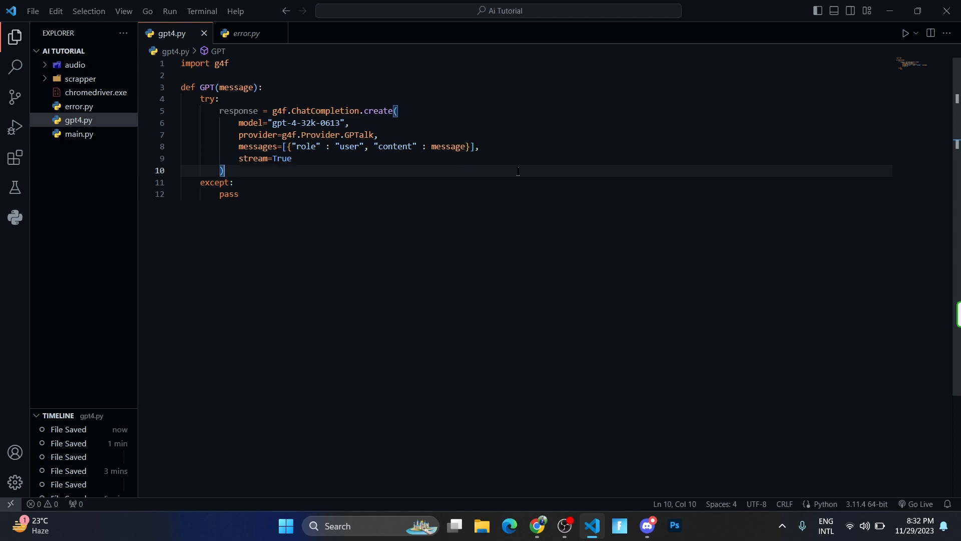
key("Enter")
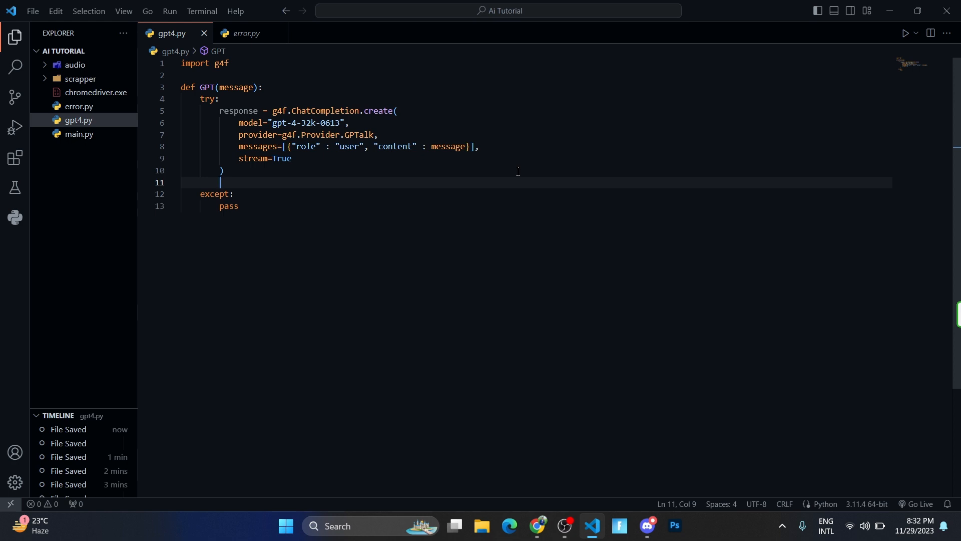
type("ms=")
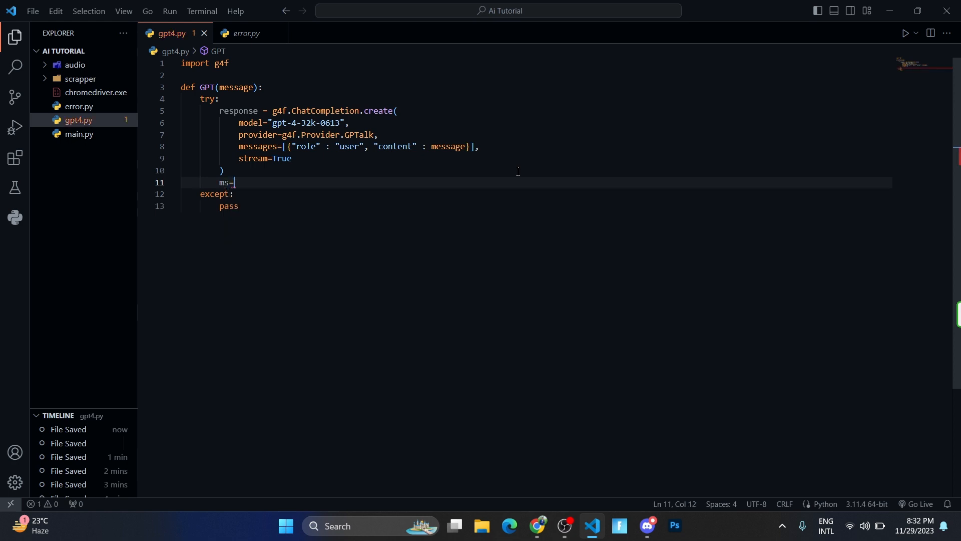
type("\"\"")
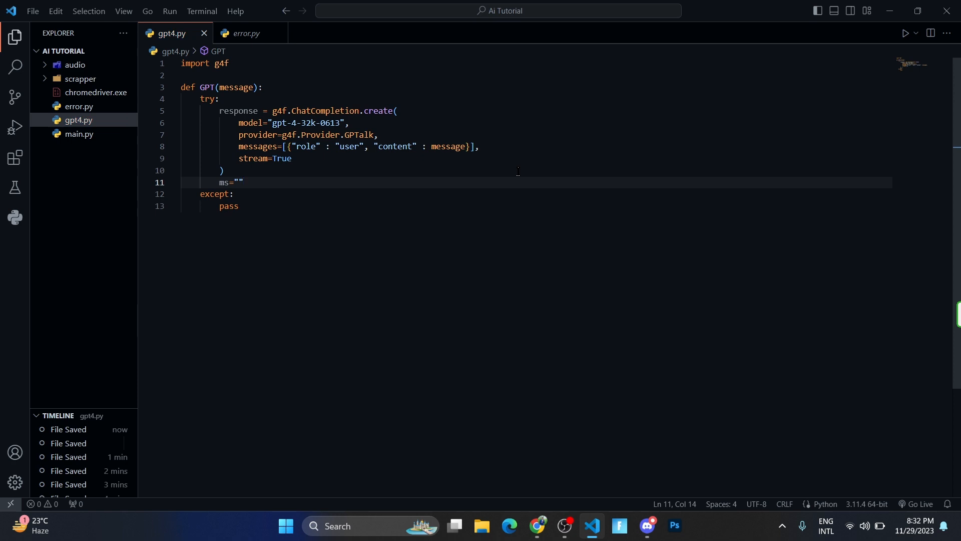
key("Enter")
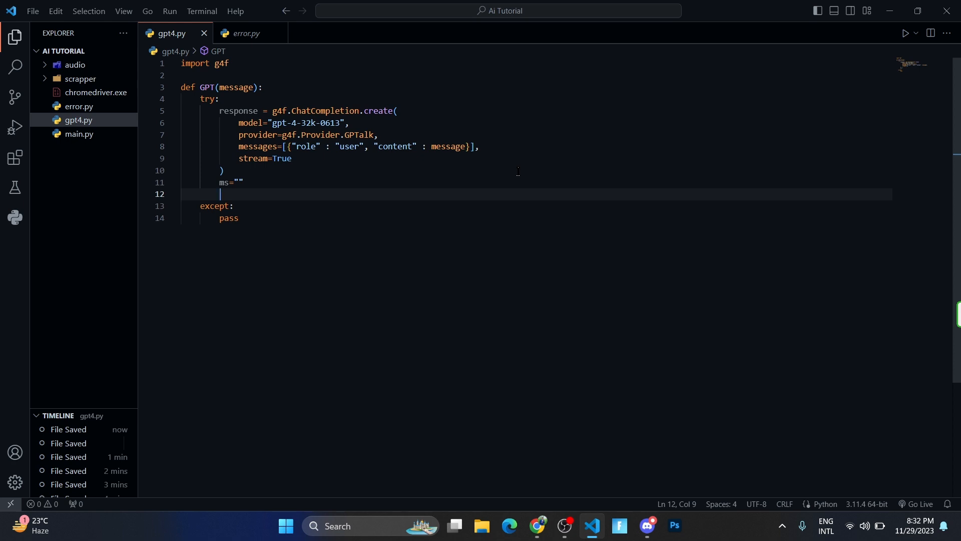
type("for i in r")
type("print(")
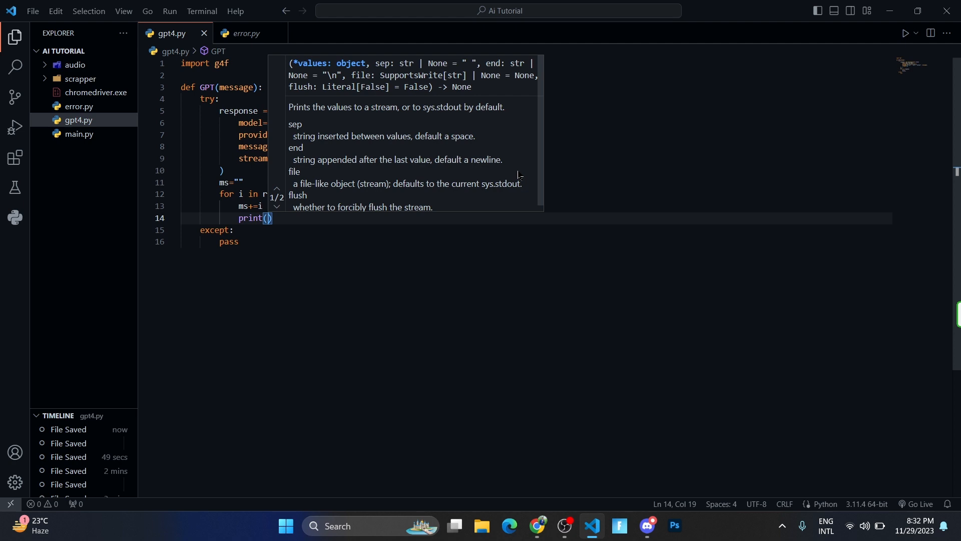
type("i")
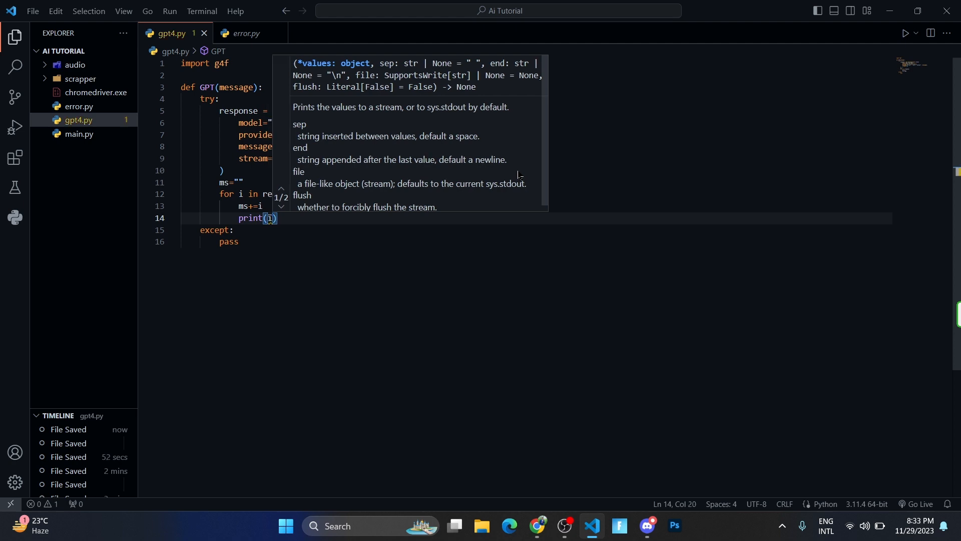
type(",el")
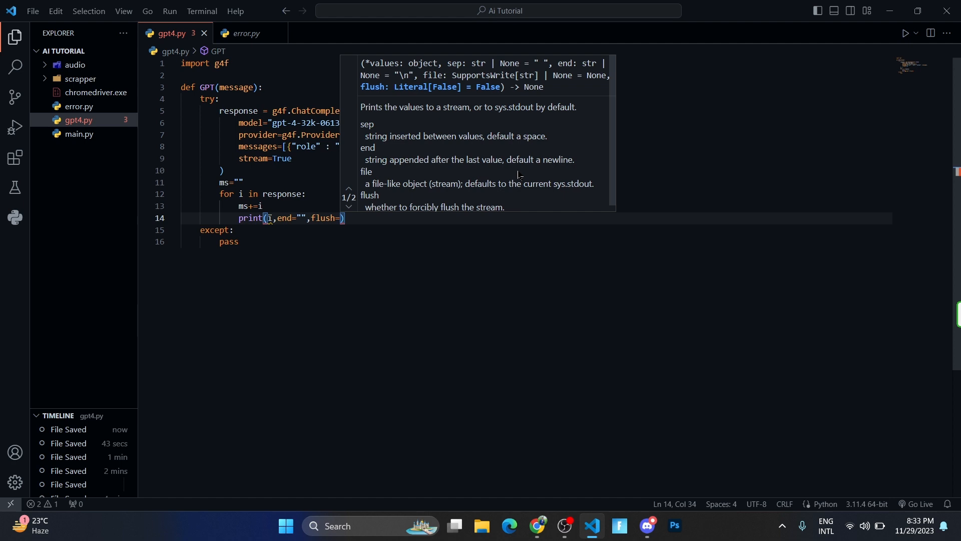
type("True")
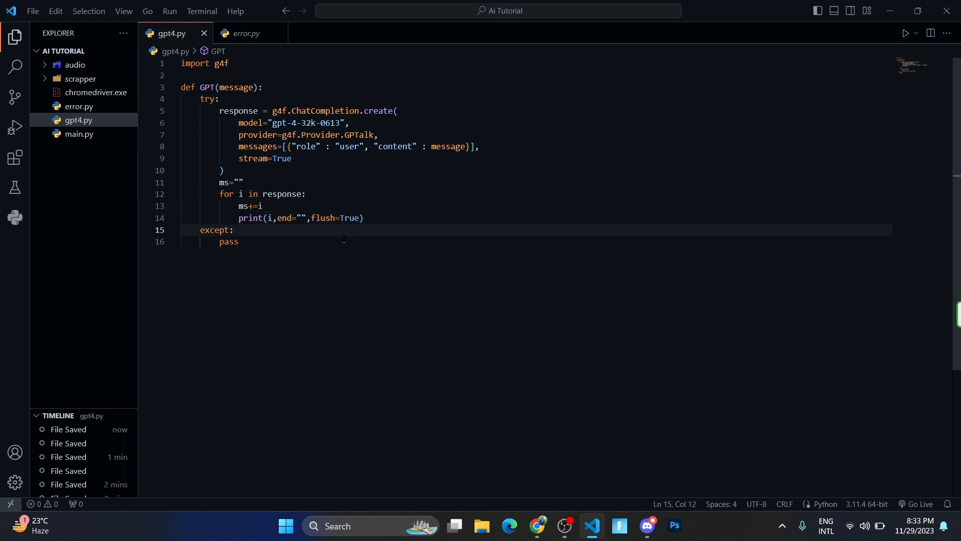
left_click(226, 241)
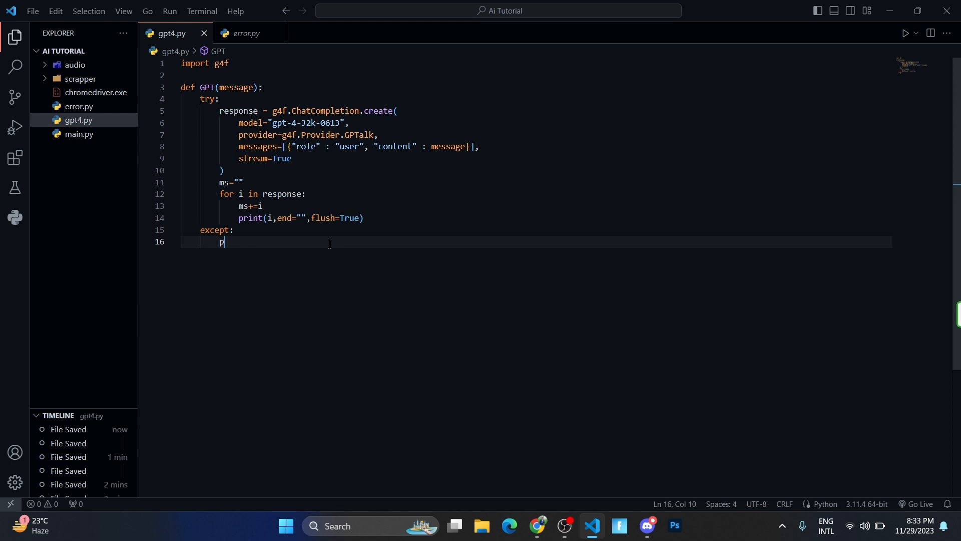
Return ms, print "some error occured" on failure, and call GPT("hii gpt how are you").
type("p")
type("return ms")
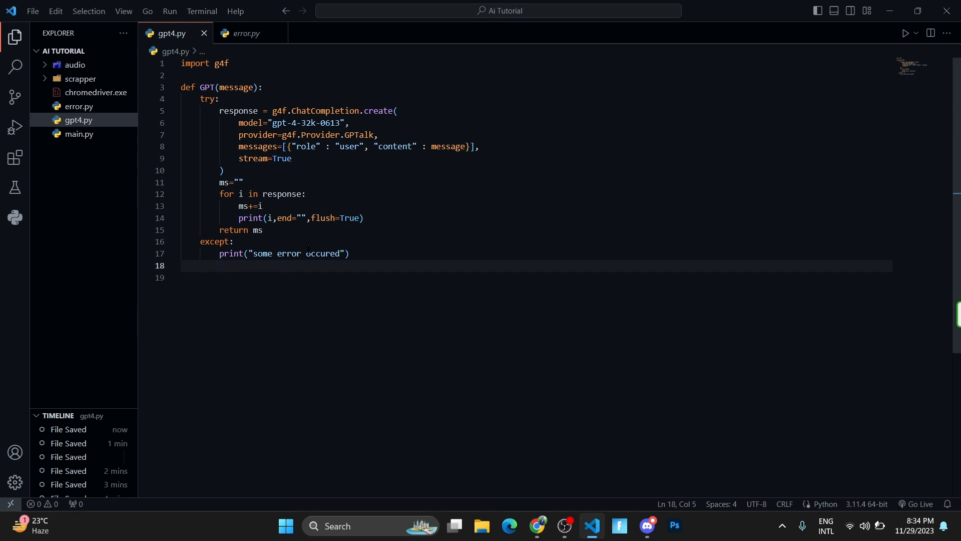
type("GPT(\"hii gpt how are you\")")
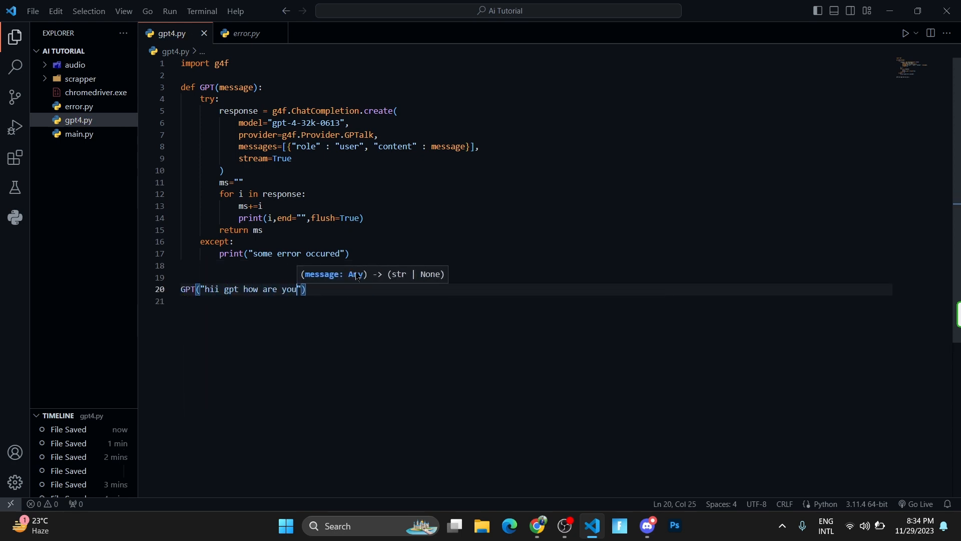
key("enter")
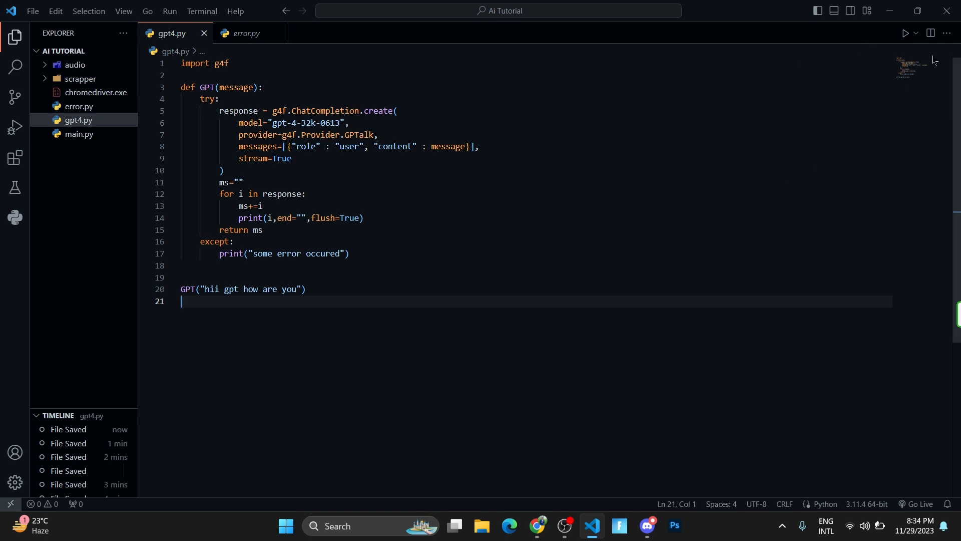
left_click(906, 33)
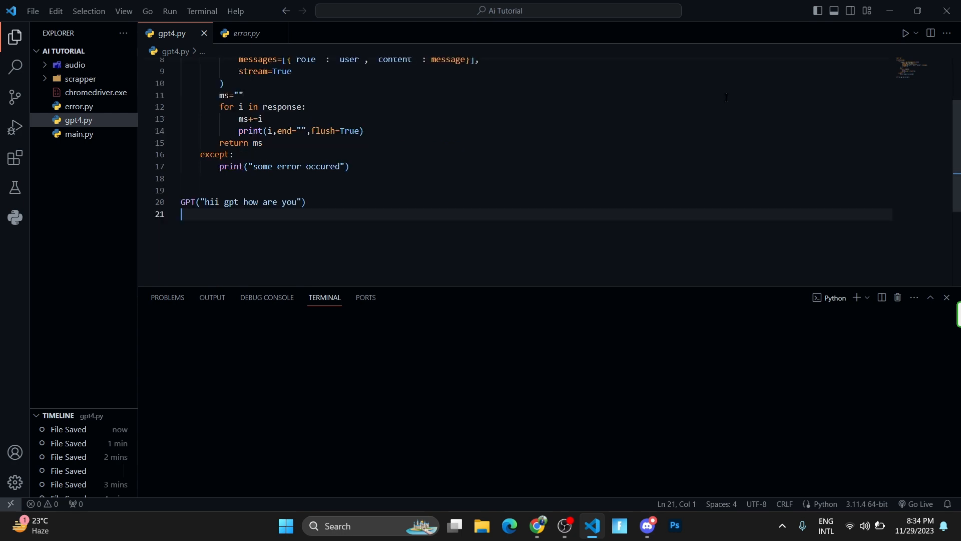
Run gpt4.py to print GPT-4's streamed greeting reply in the terminal.
left_click(904, 33)
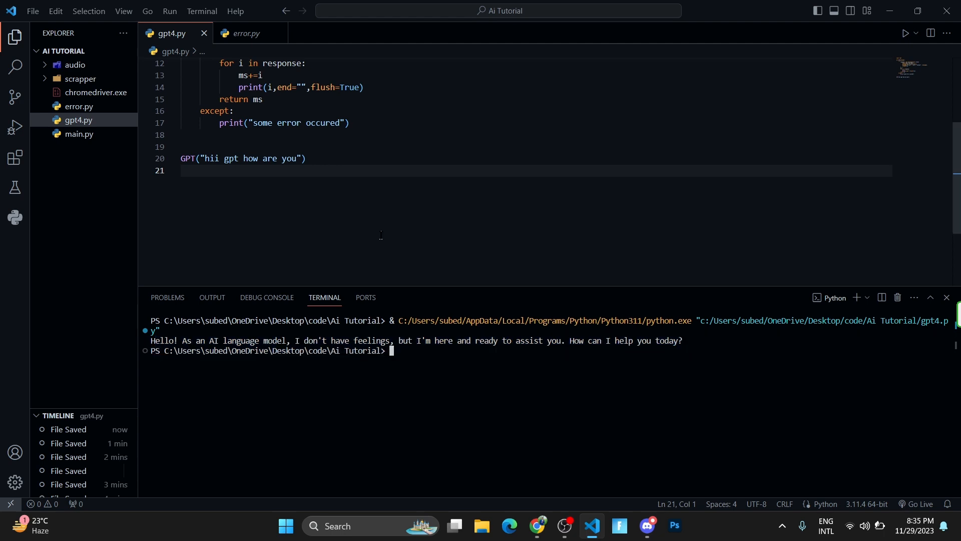
Remove flush=True from the print call and rerun gpt4.py.
double_click(349, 165)
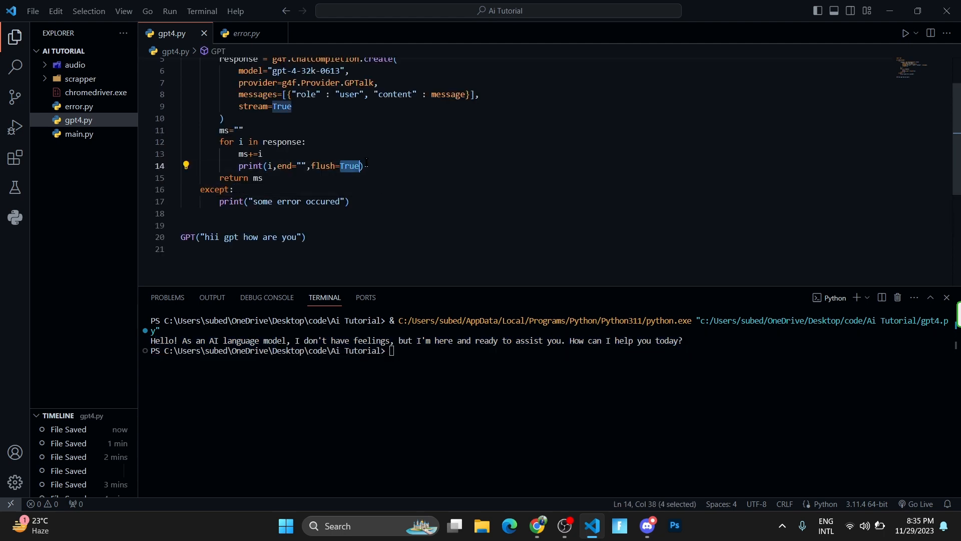
type("F")
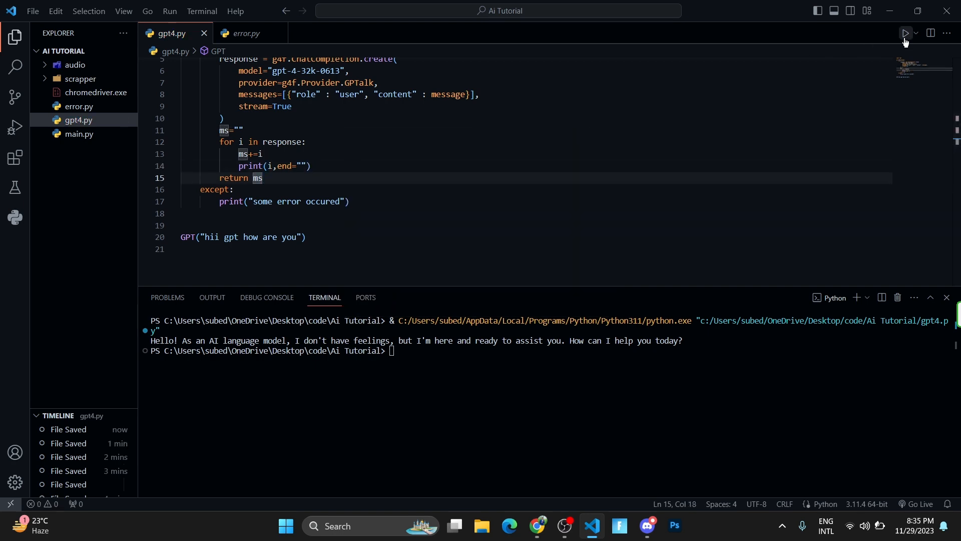
left_click(904, 33)
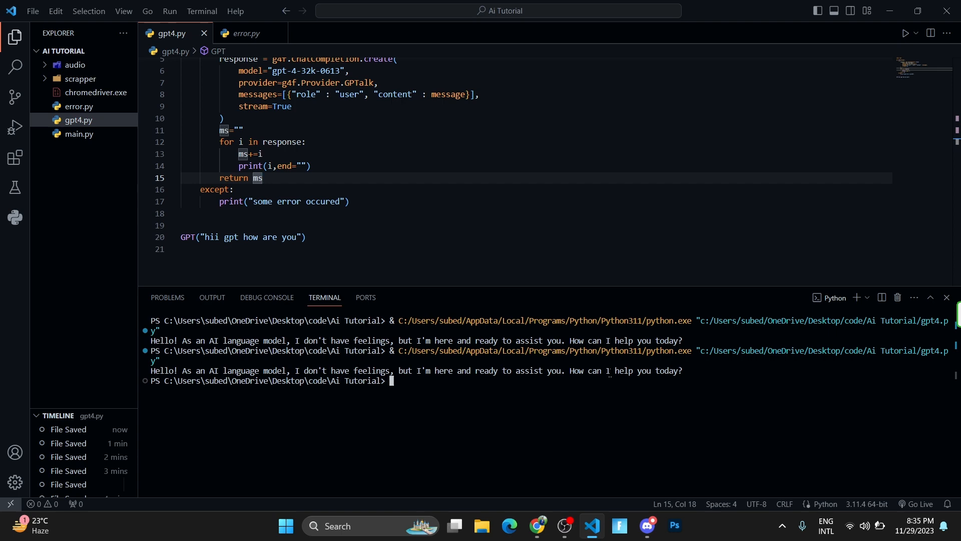
Restore ',flush=True' in gpt4.py's print call and rerun the script for a third reply.
type(",flush=")
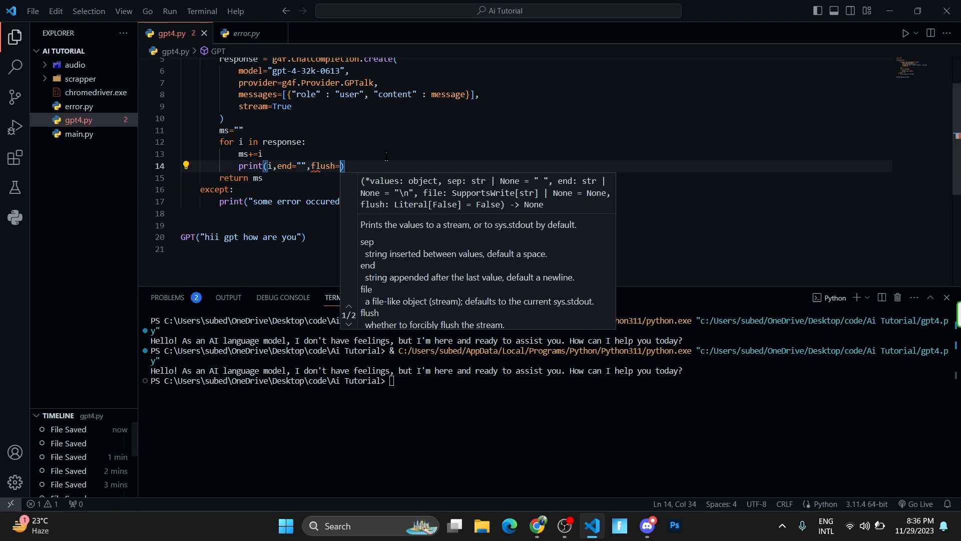
type("True")
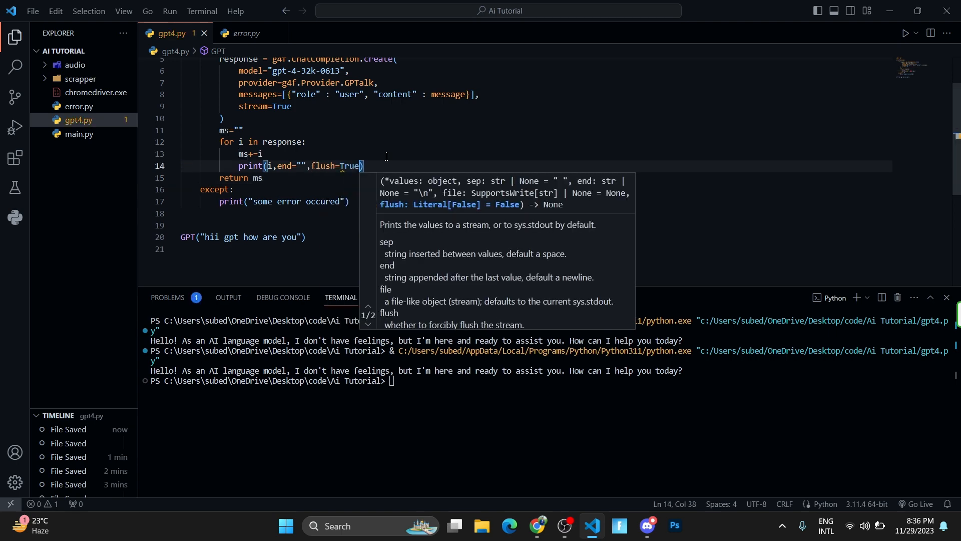
left_click(306, 289)
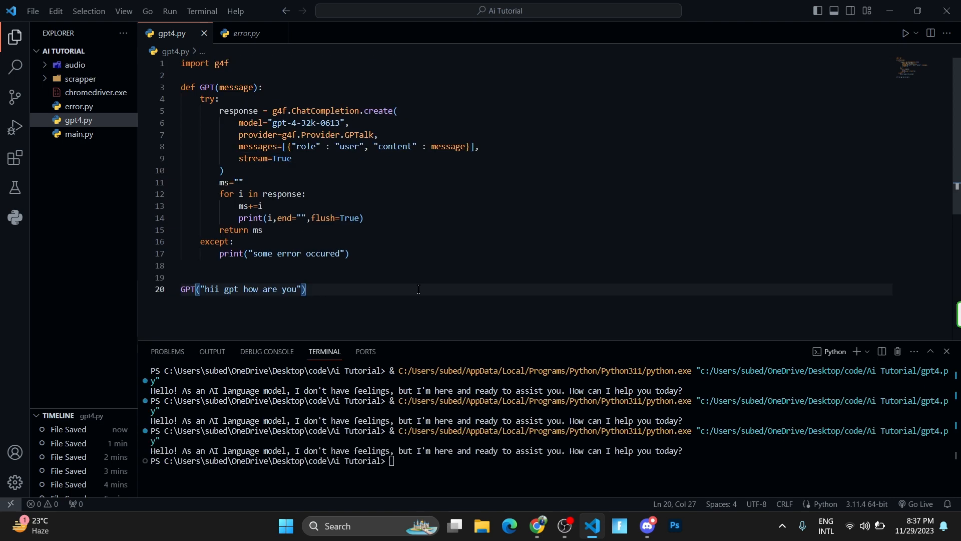